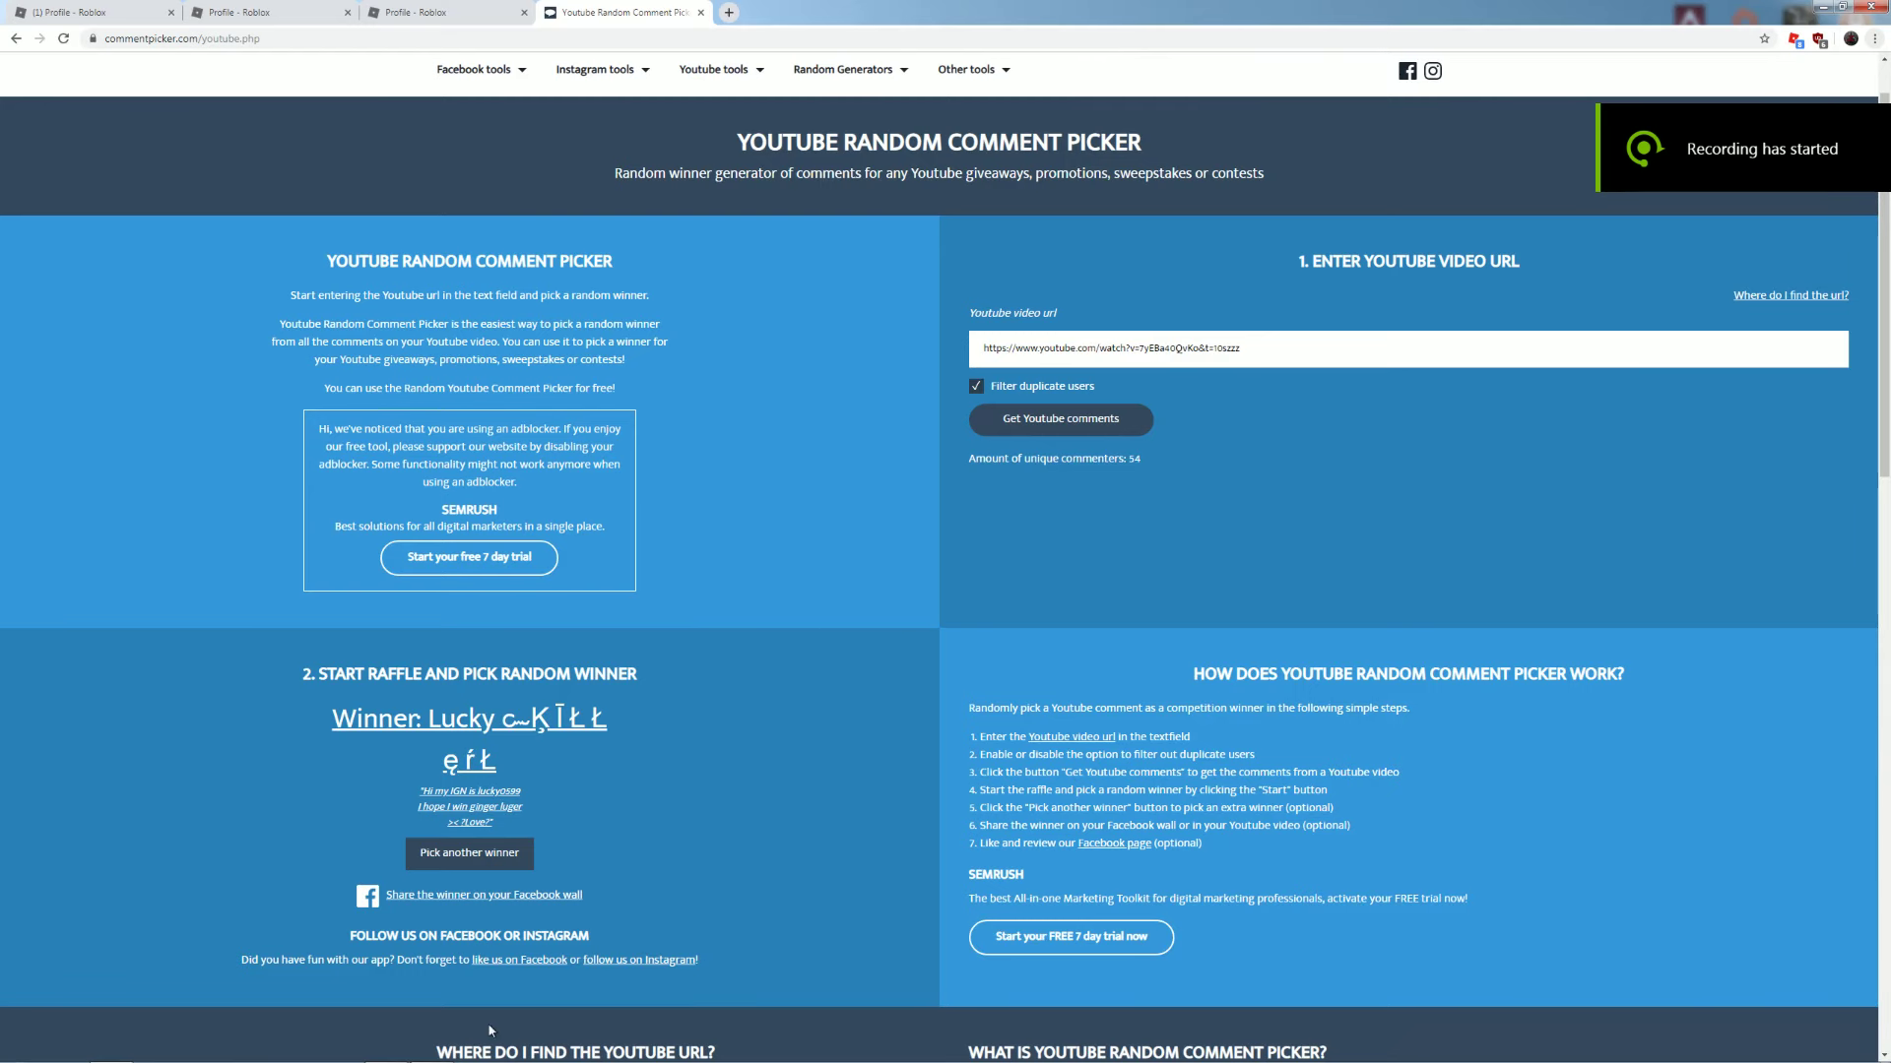
pyautogui.moveTo(807, 593)
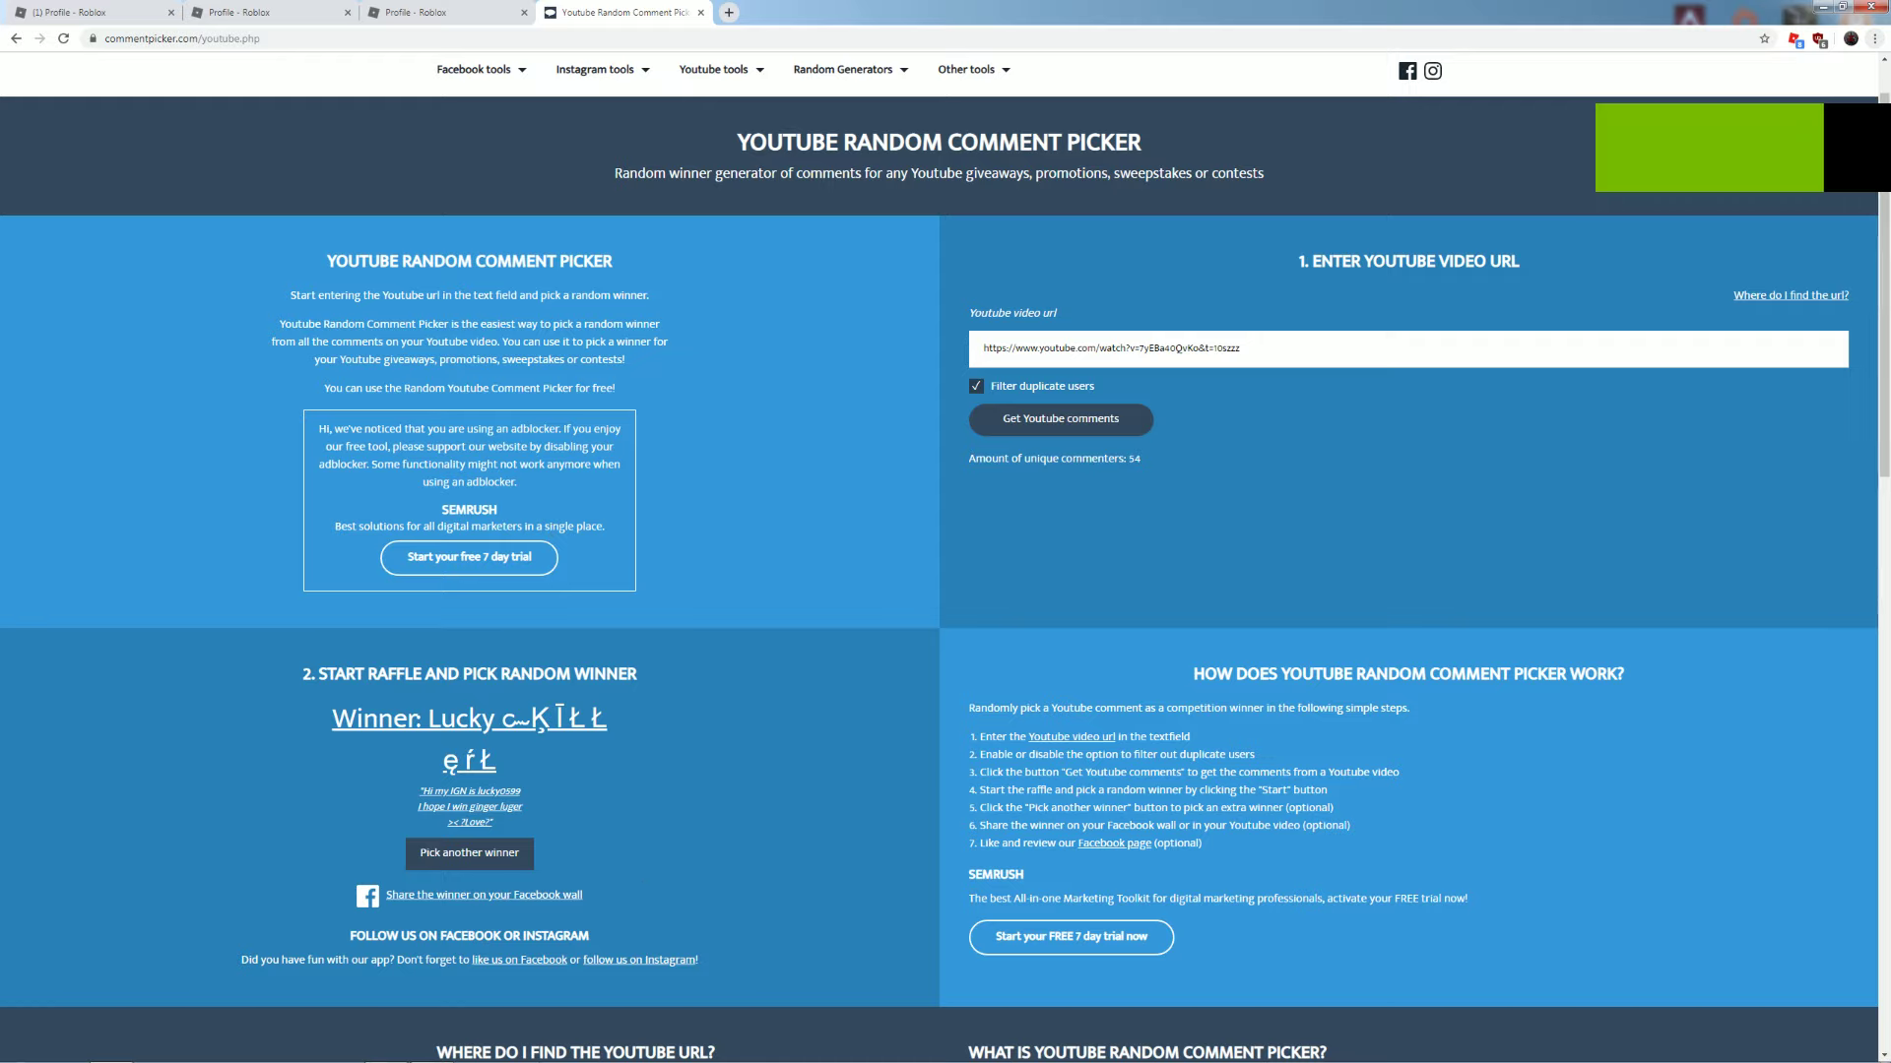
pyautogui.moveTo(102, 892)
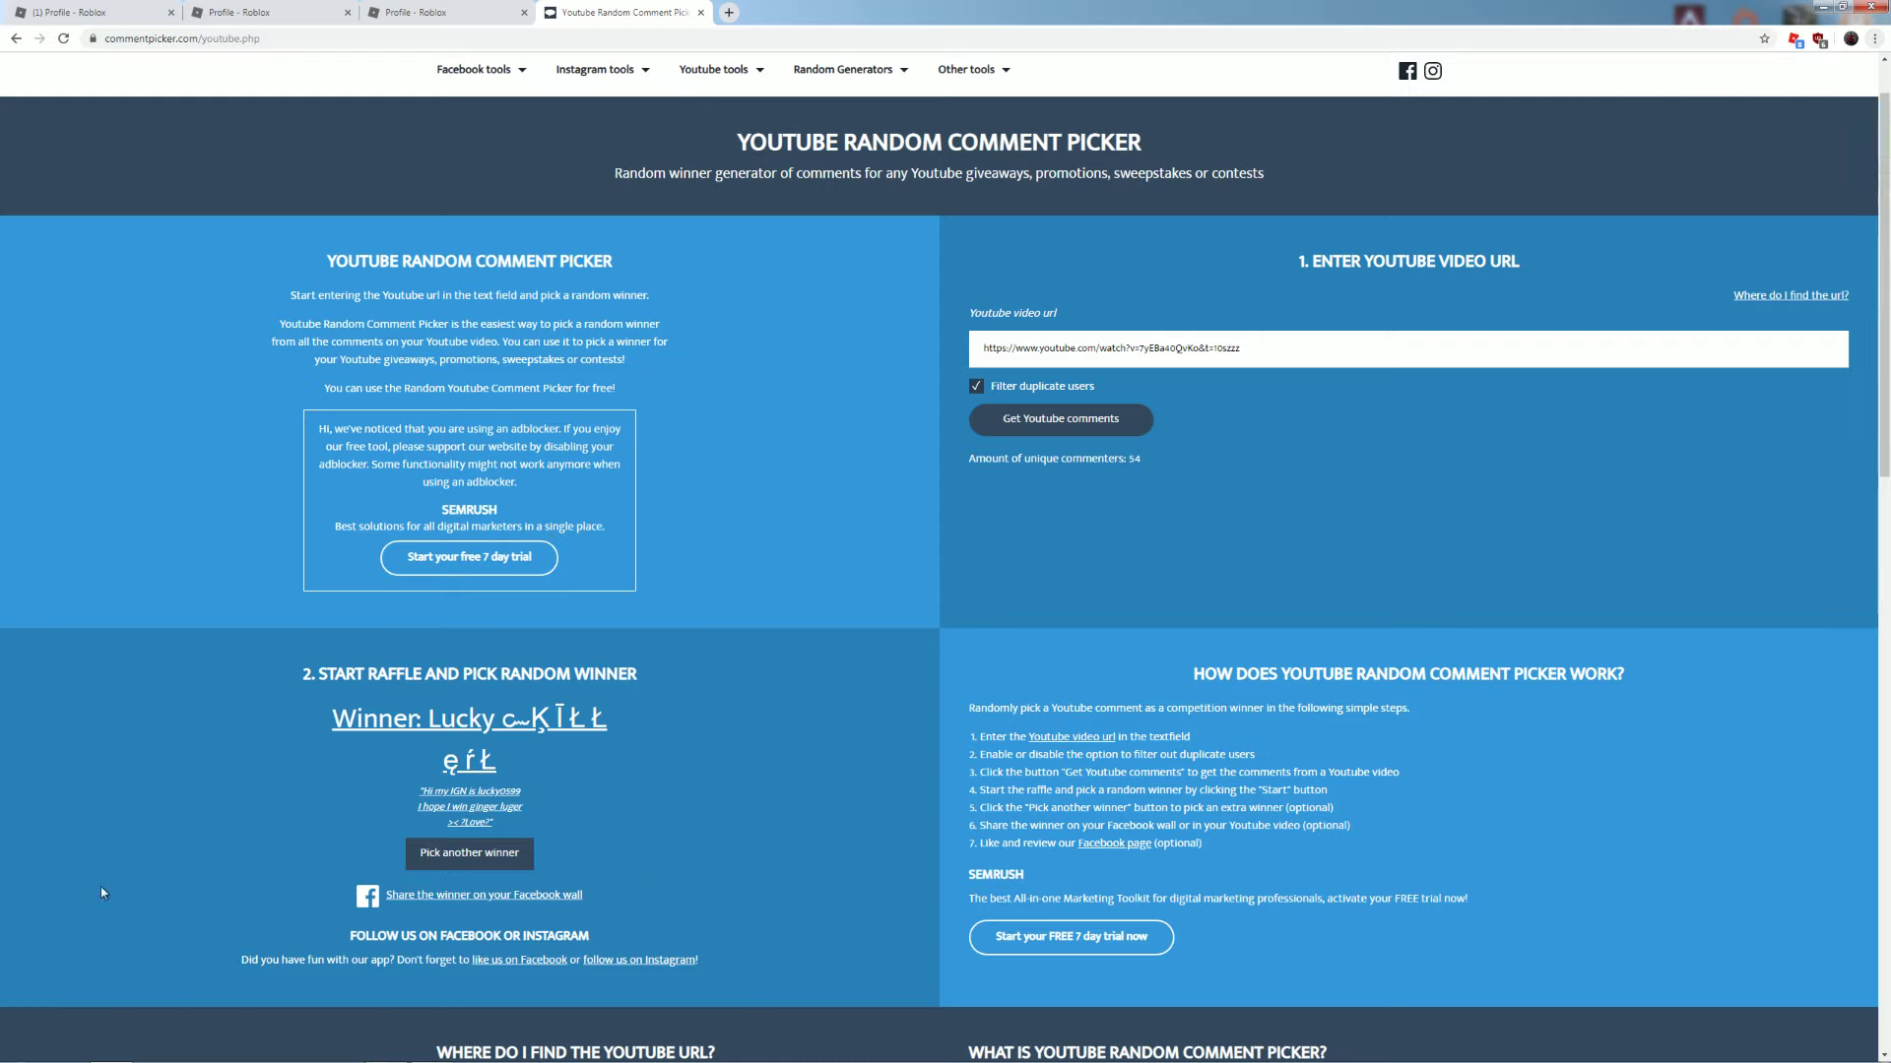
pyautogui.moveTo(534, 781)
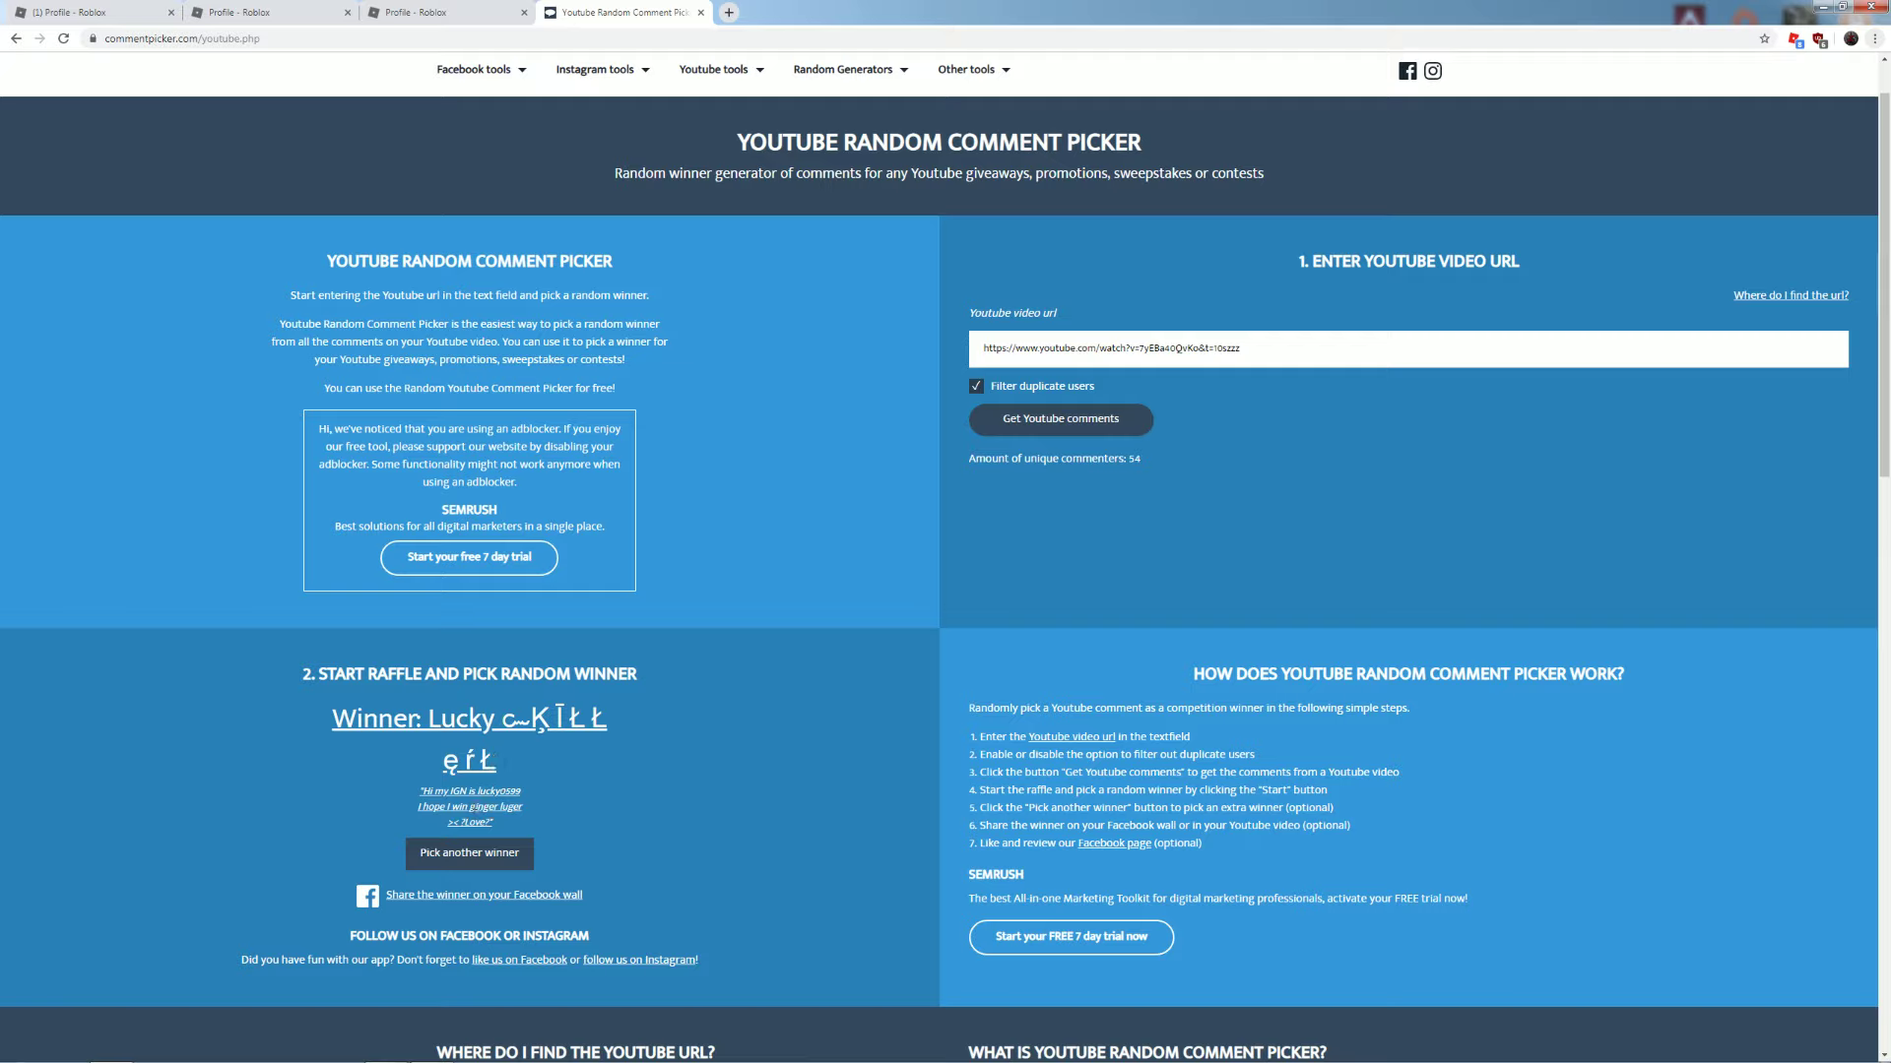
pyautogui.moveTo(505, 880)
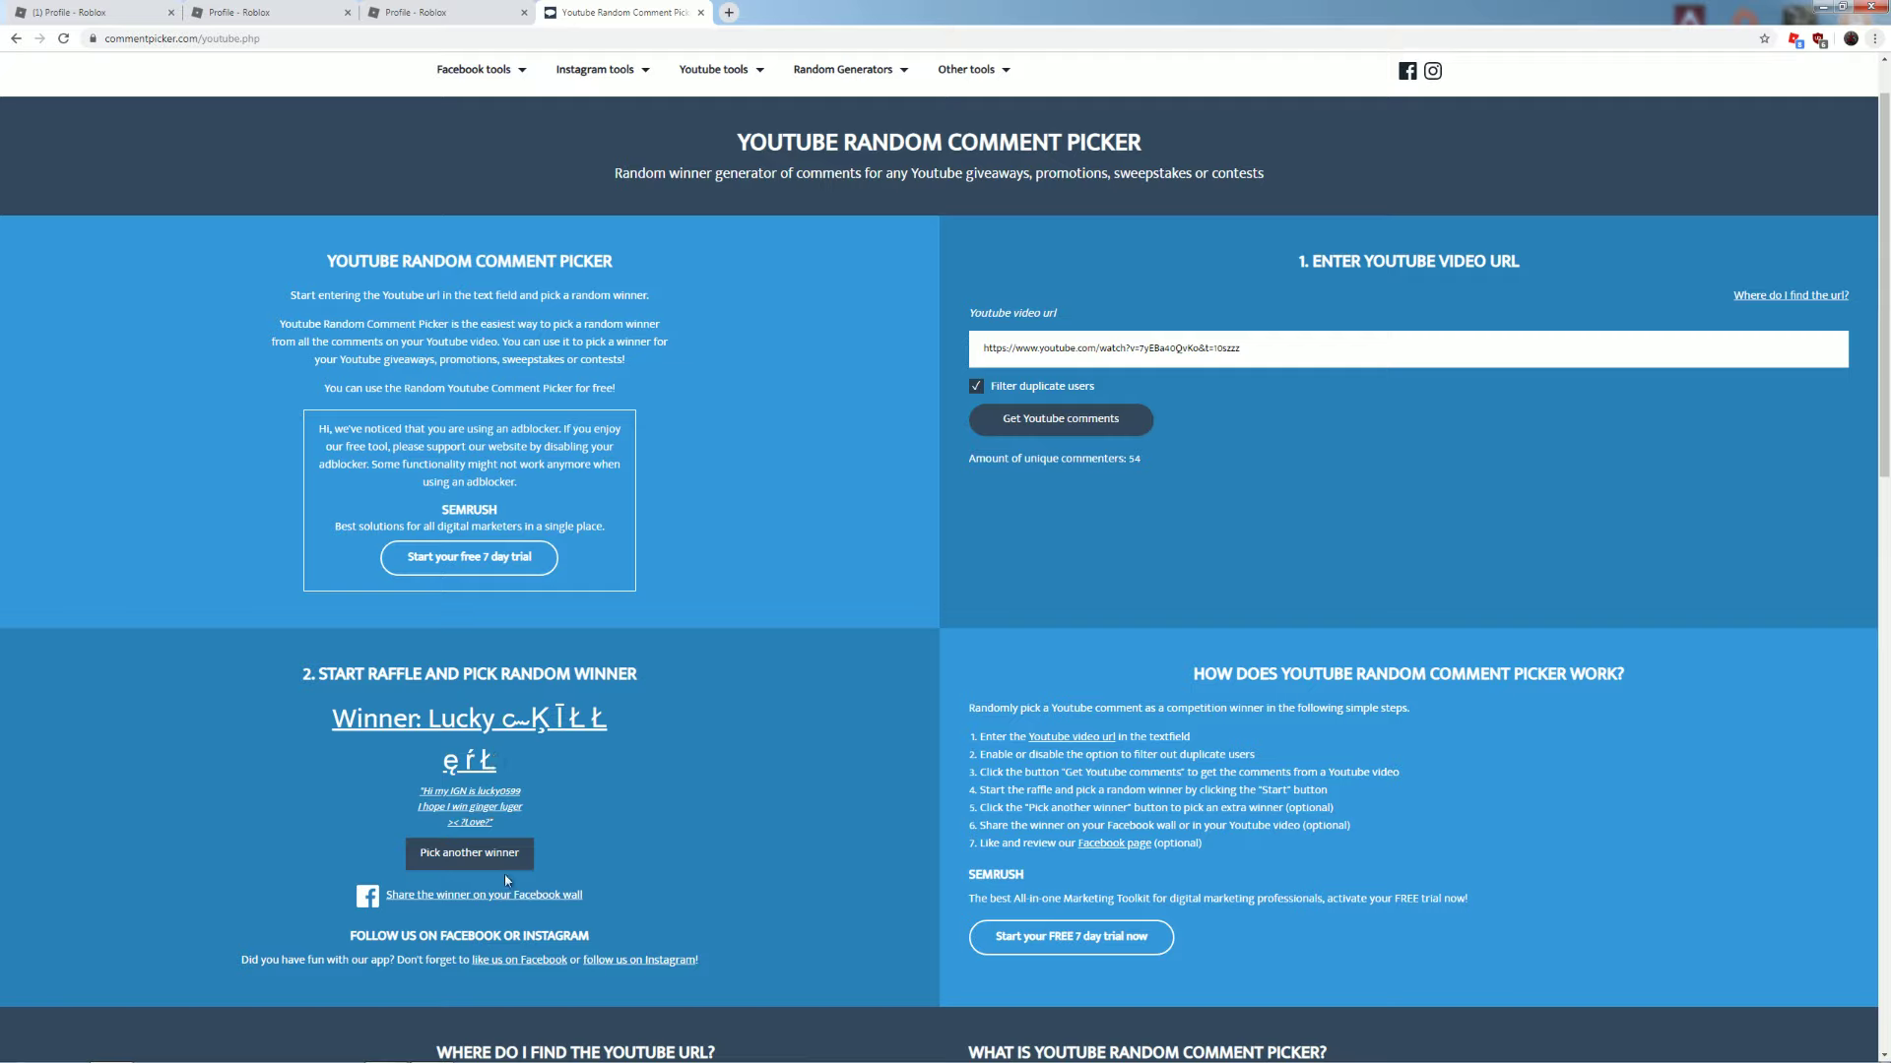
pyautogui.moveTo(619, 777)
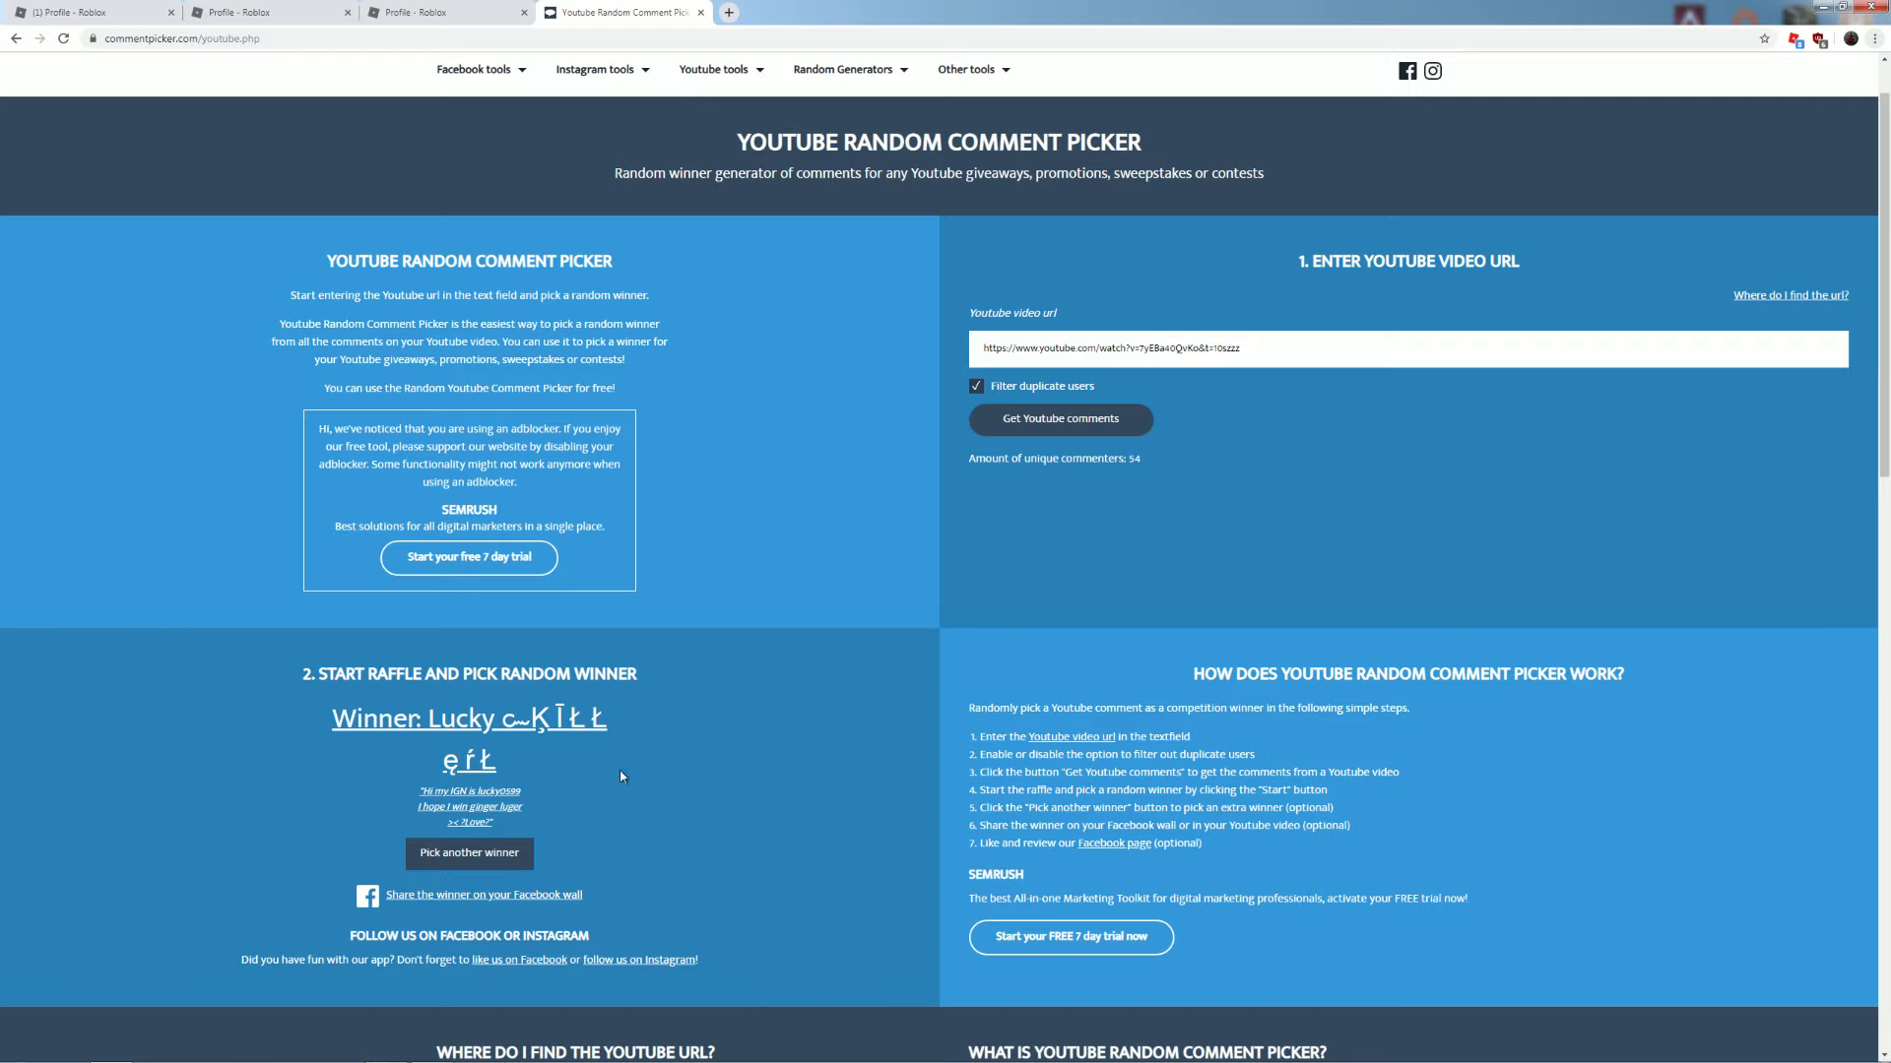
pyautogui.moveTo(703, 705)
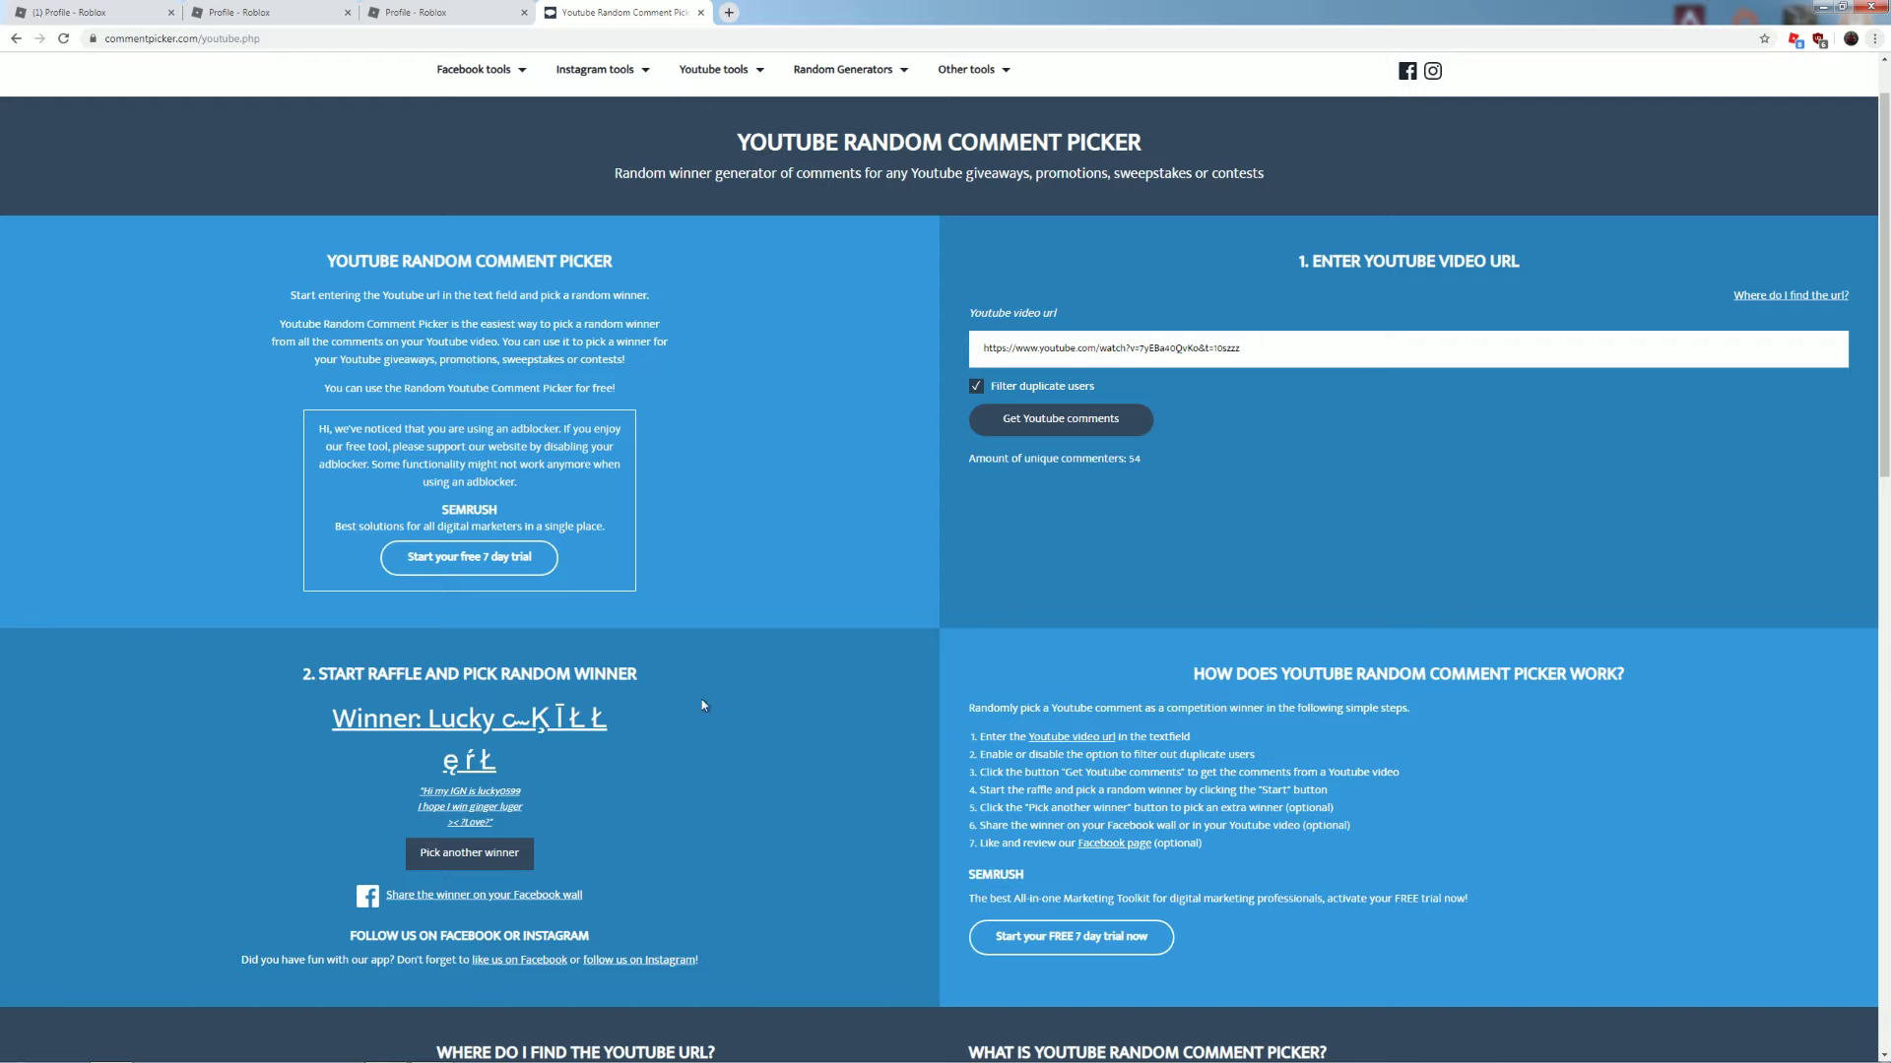
pyautogui.moveTo(479, 69)
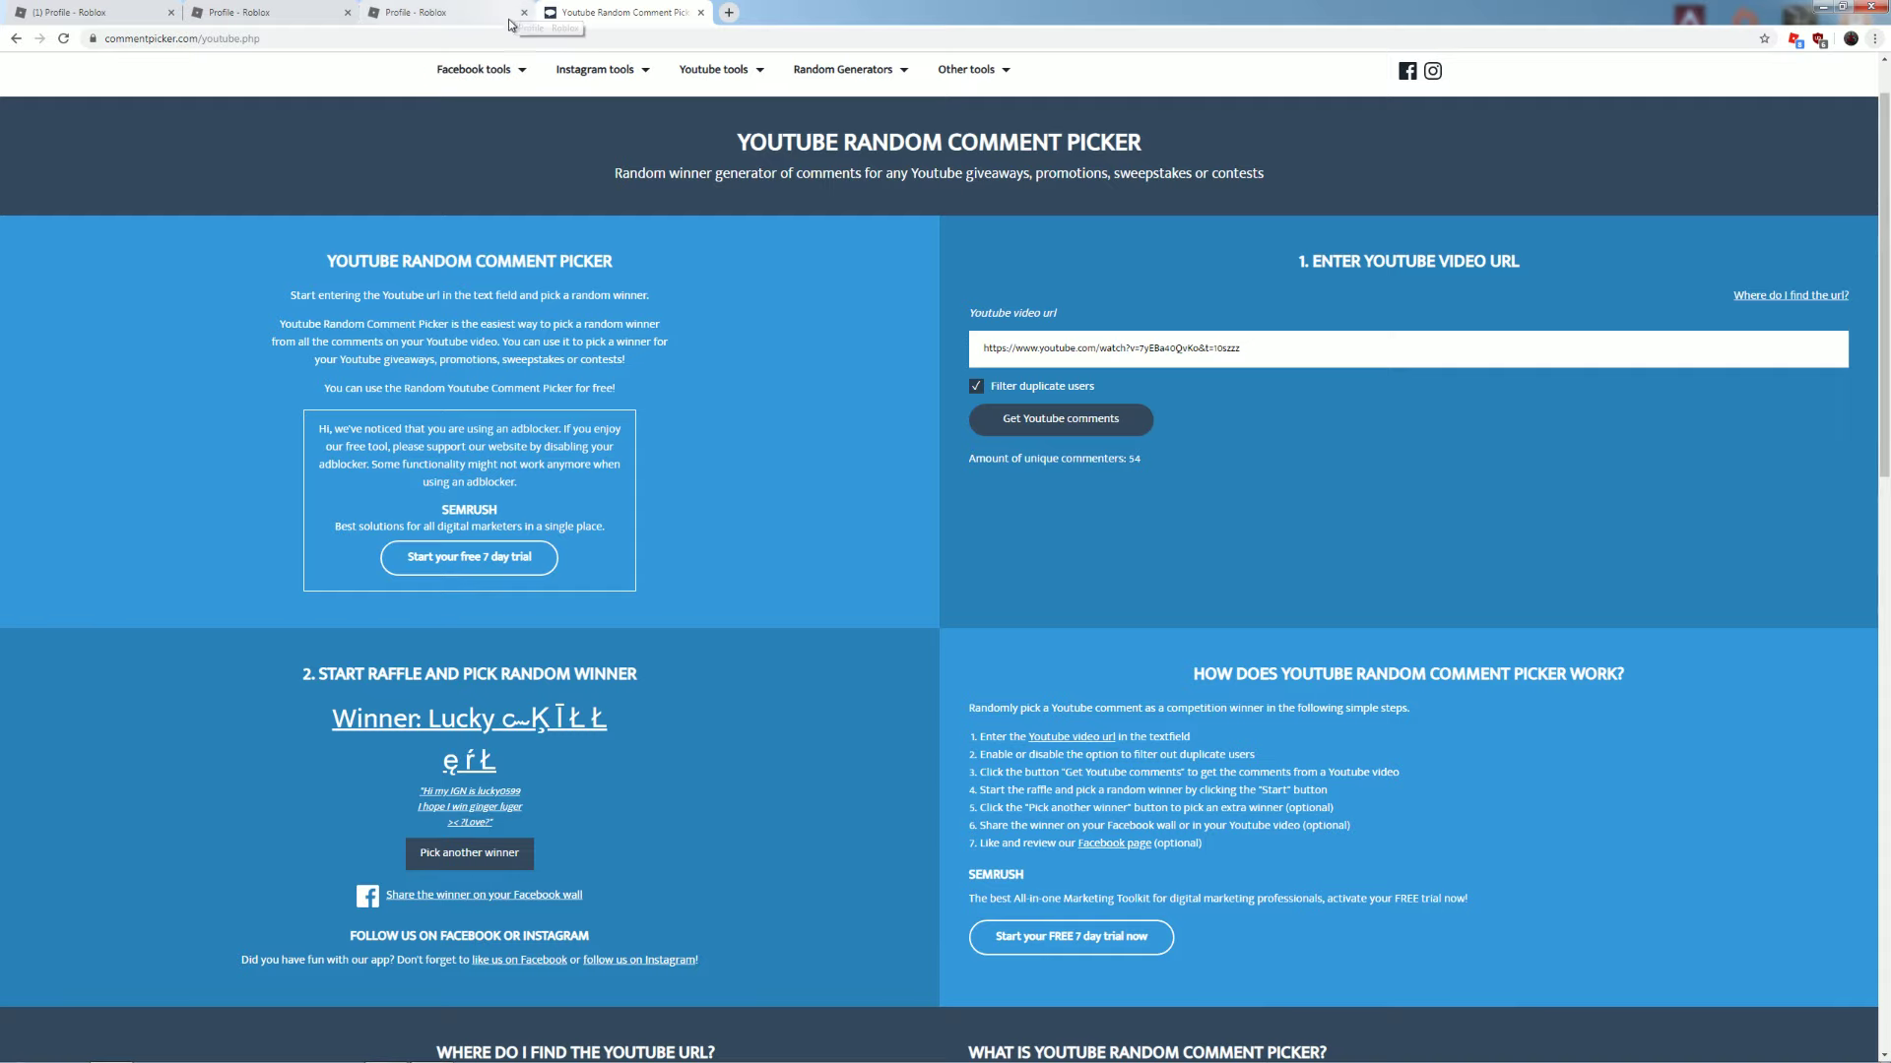
pyautogui.click(415, 12)
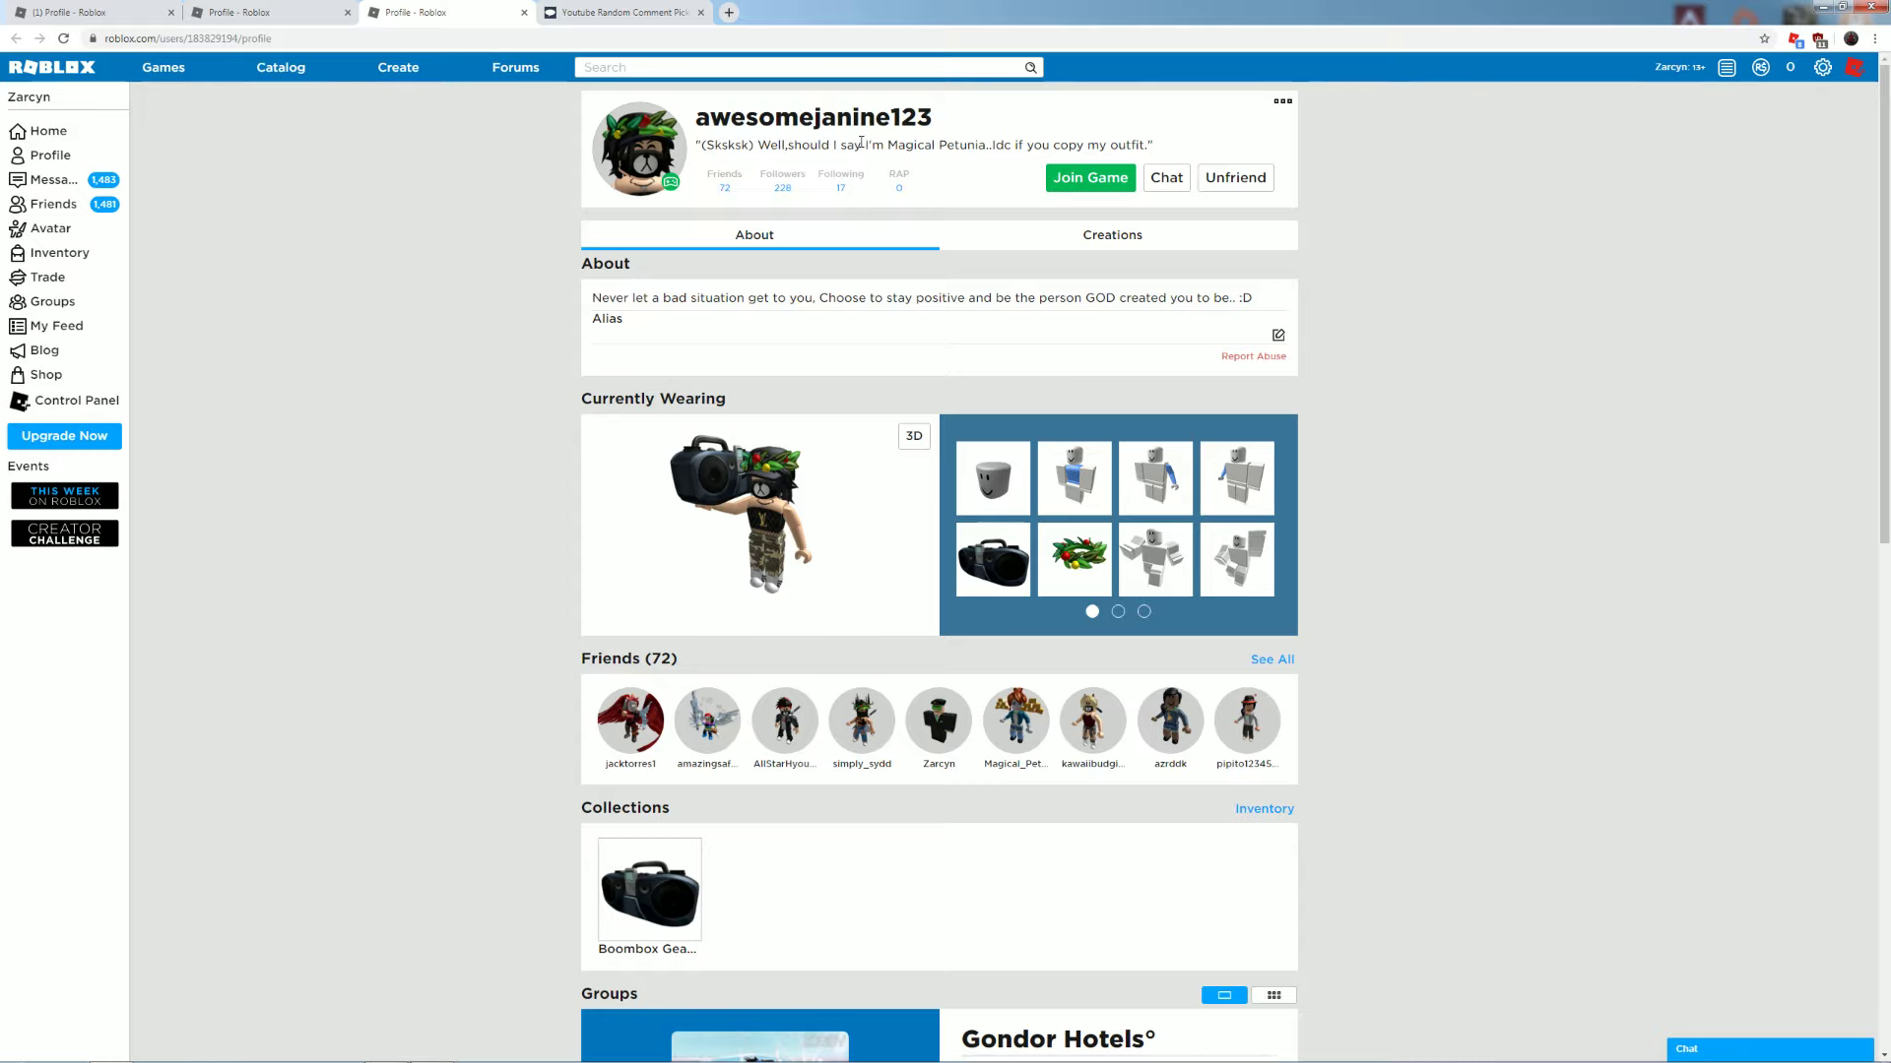
pyautogui.moveTo(959, 295)
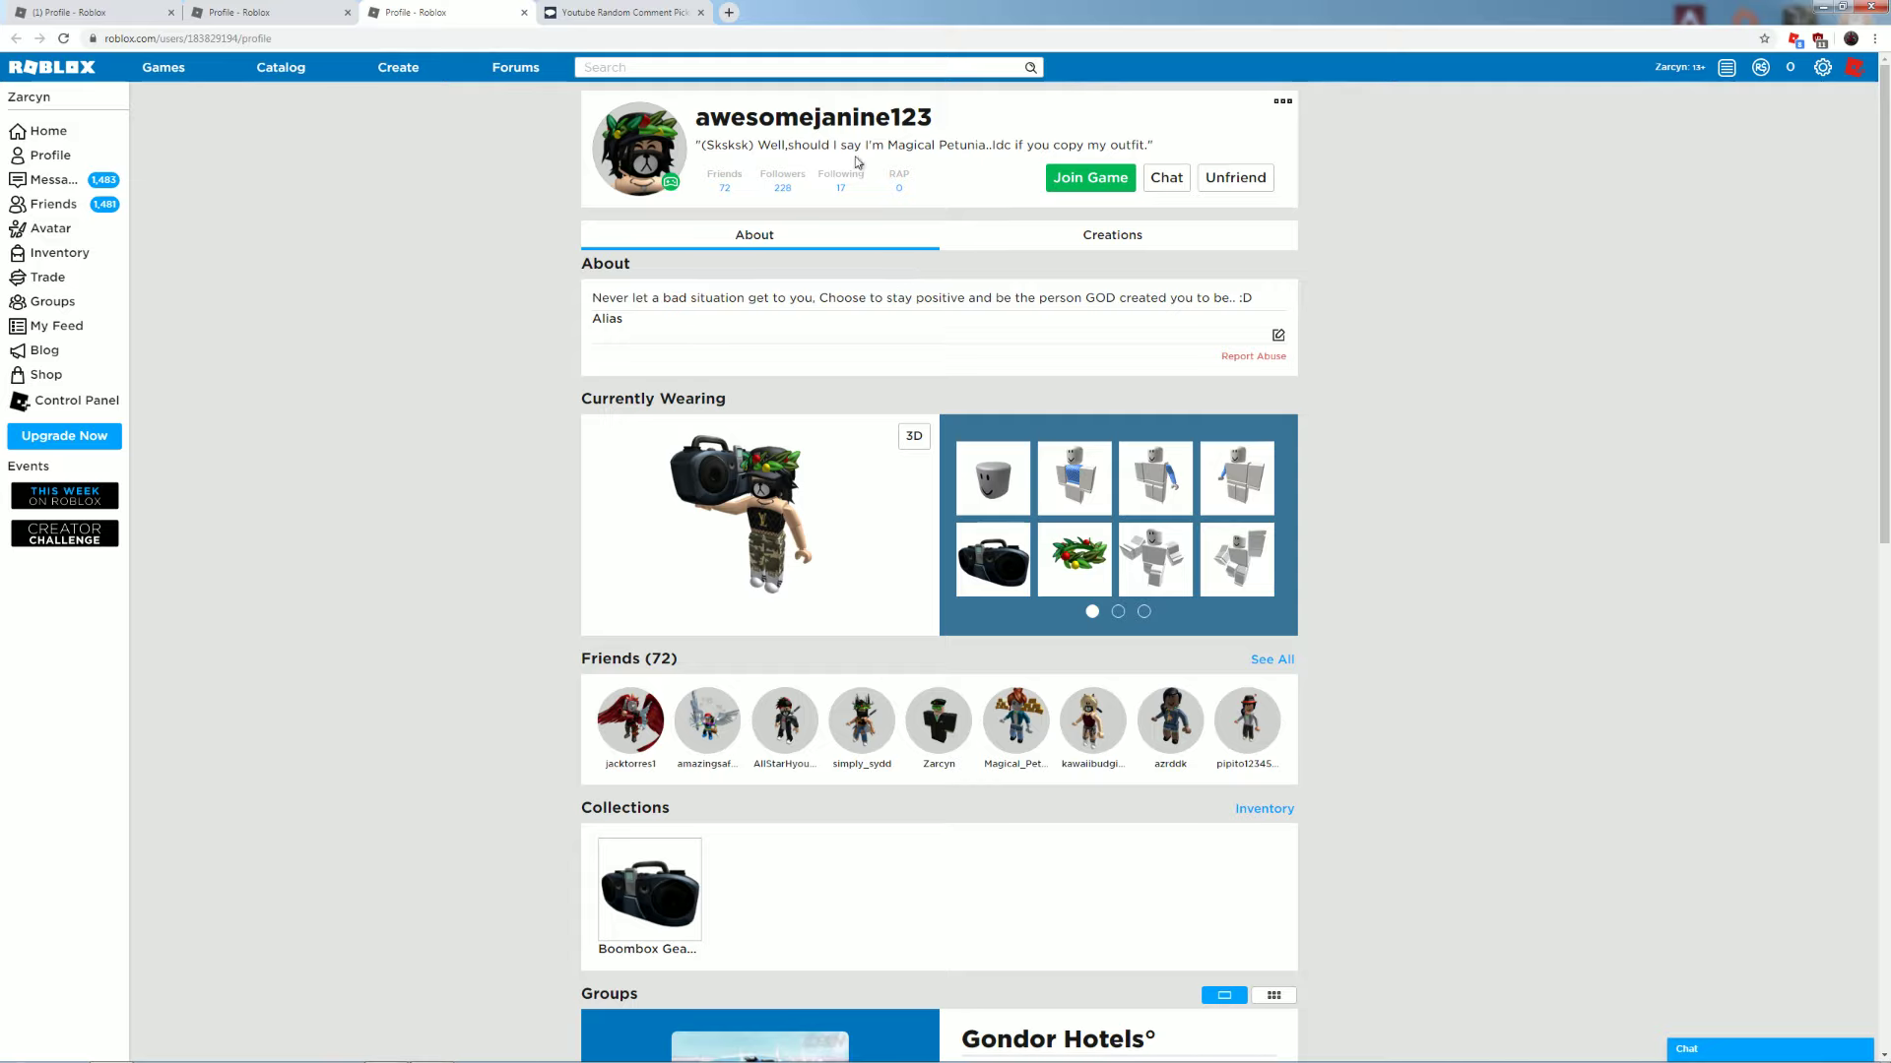
pyautogui.moveTo(790, 209)
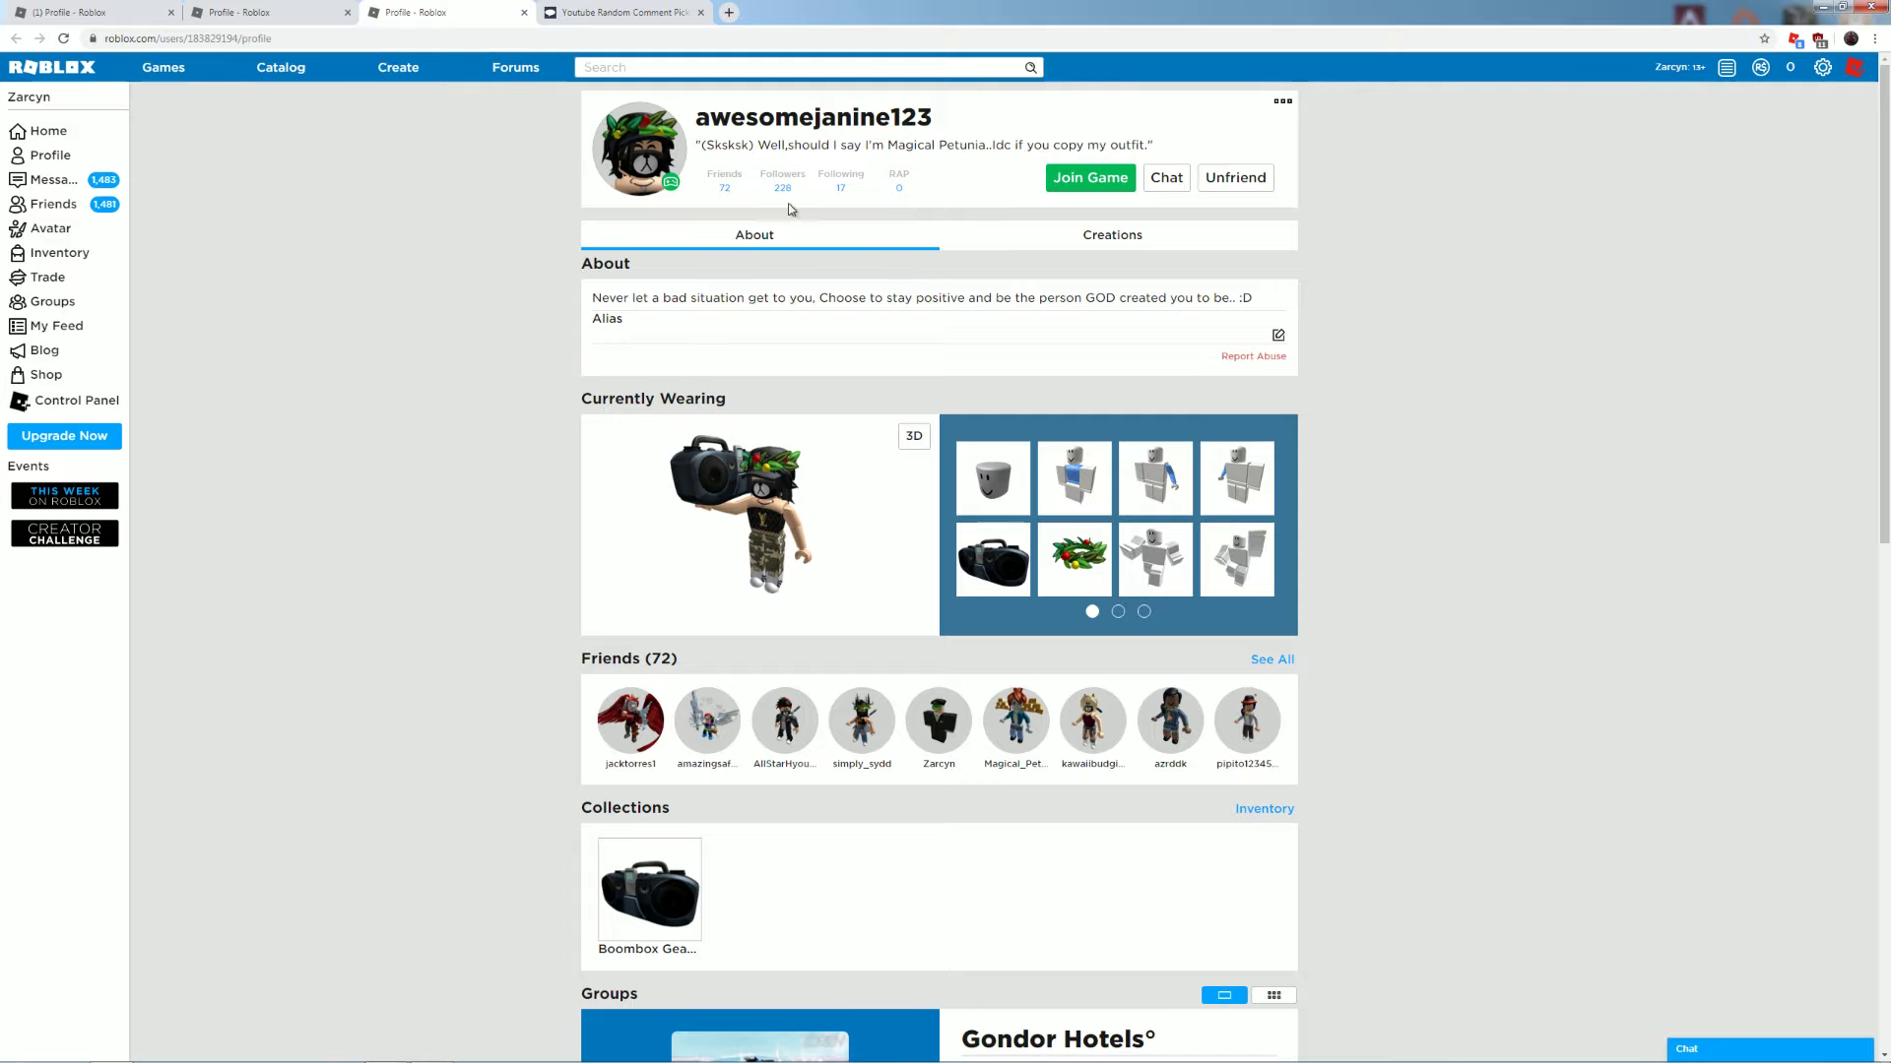
pyautogui.moveTo(272, 101)
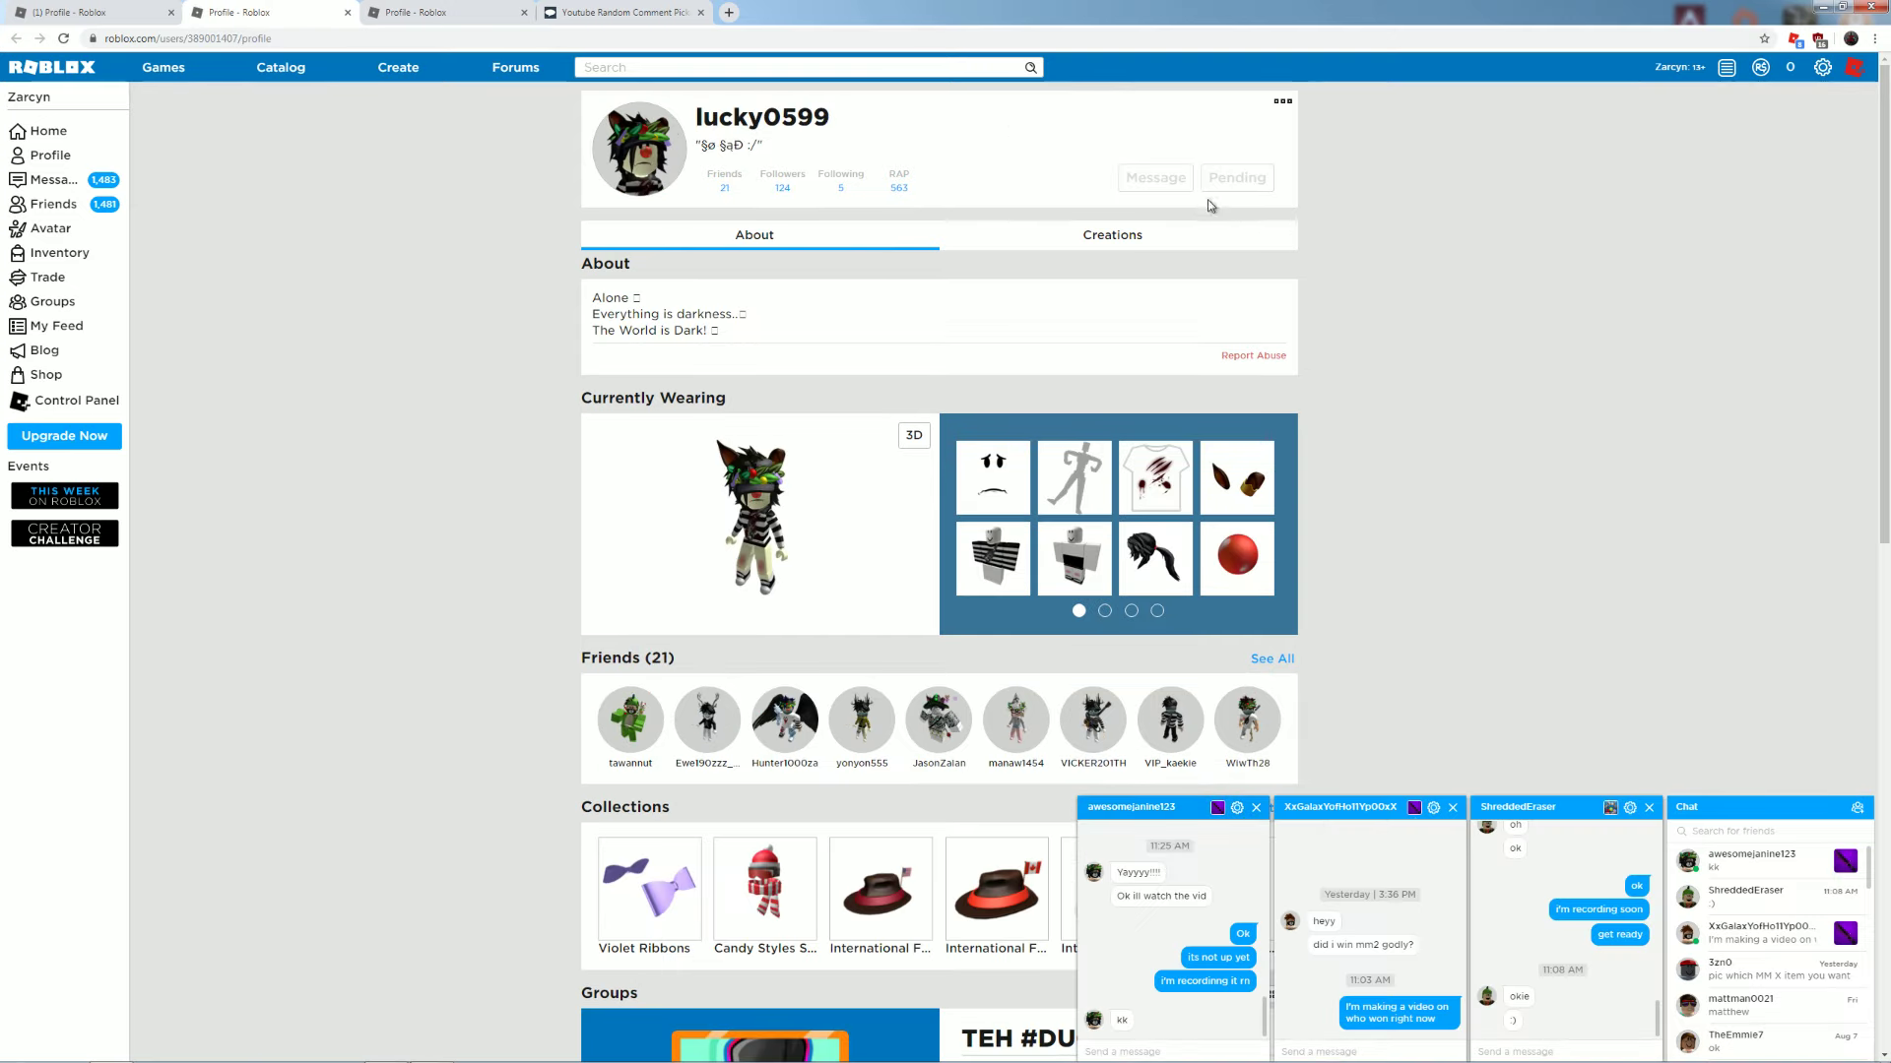
pyautogui.moveTo(1180, 218)
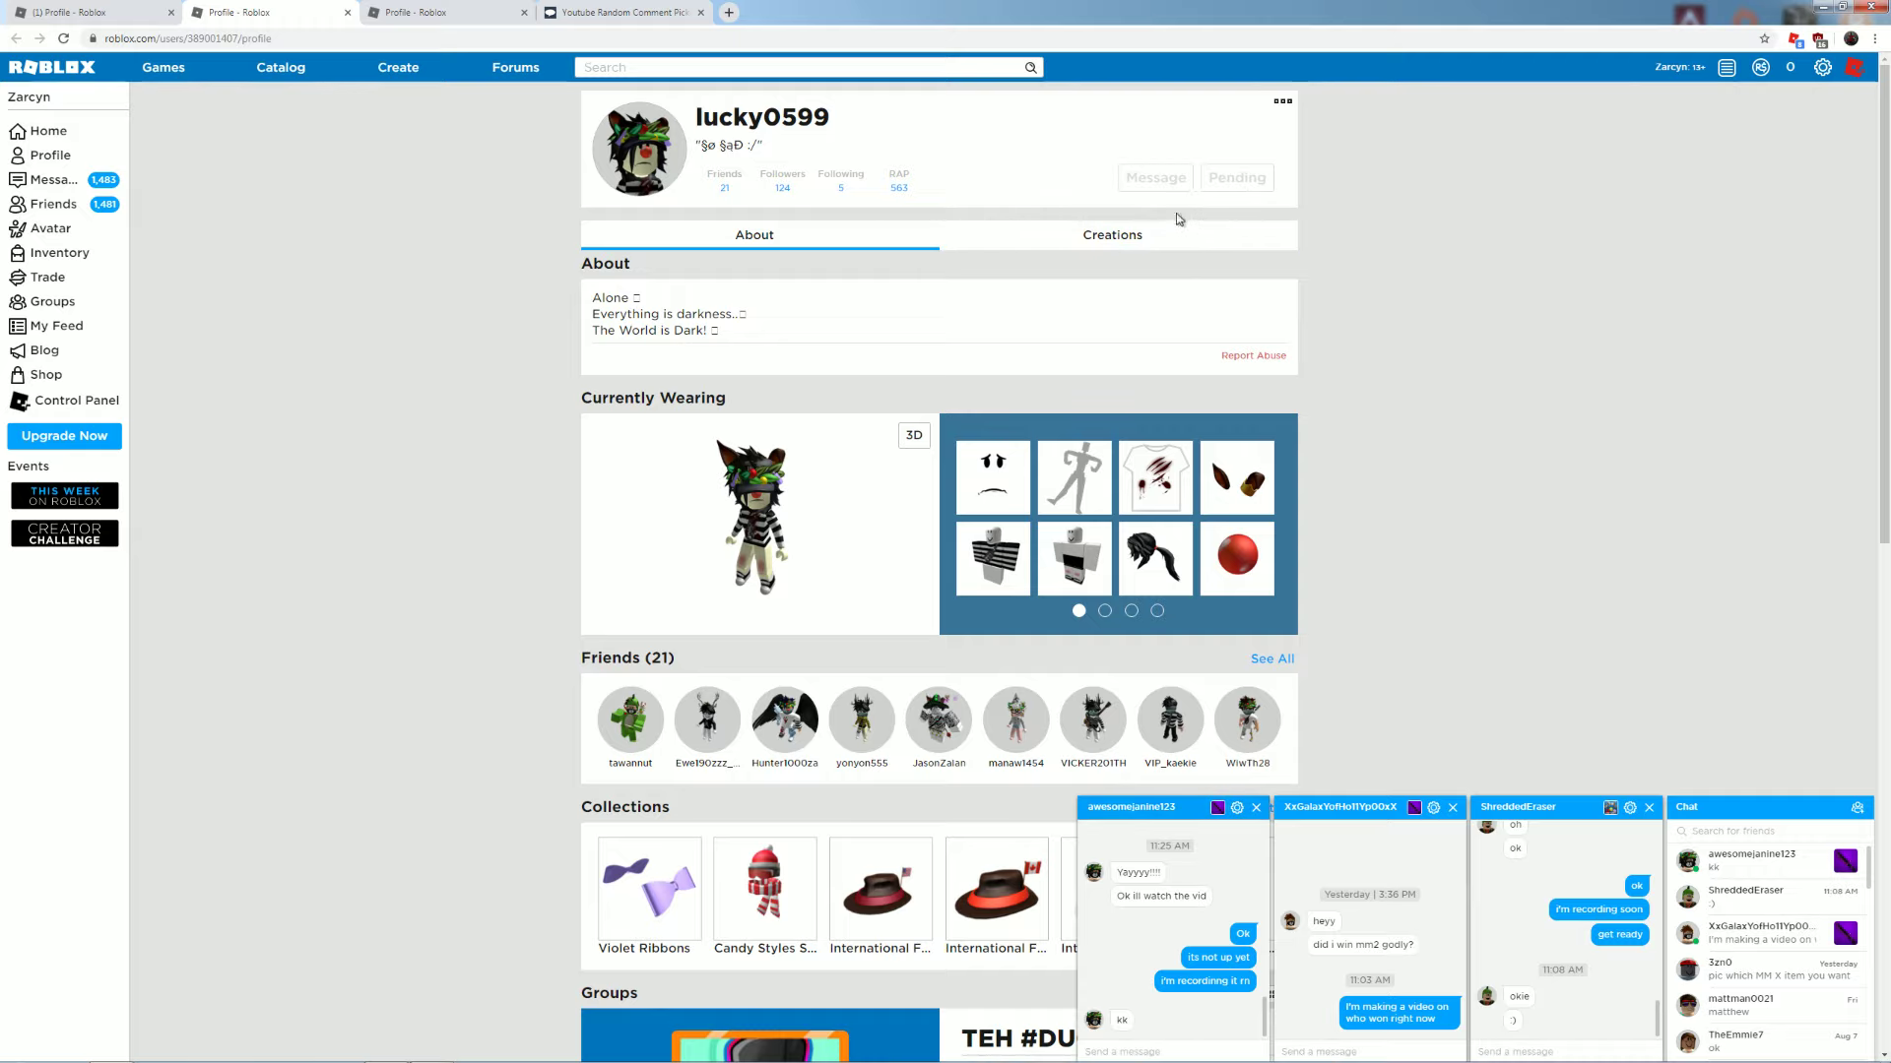
pyautogui.moveTo(1080, 176)
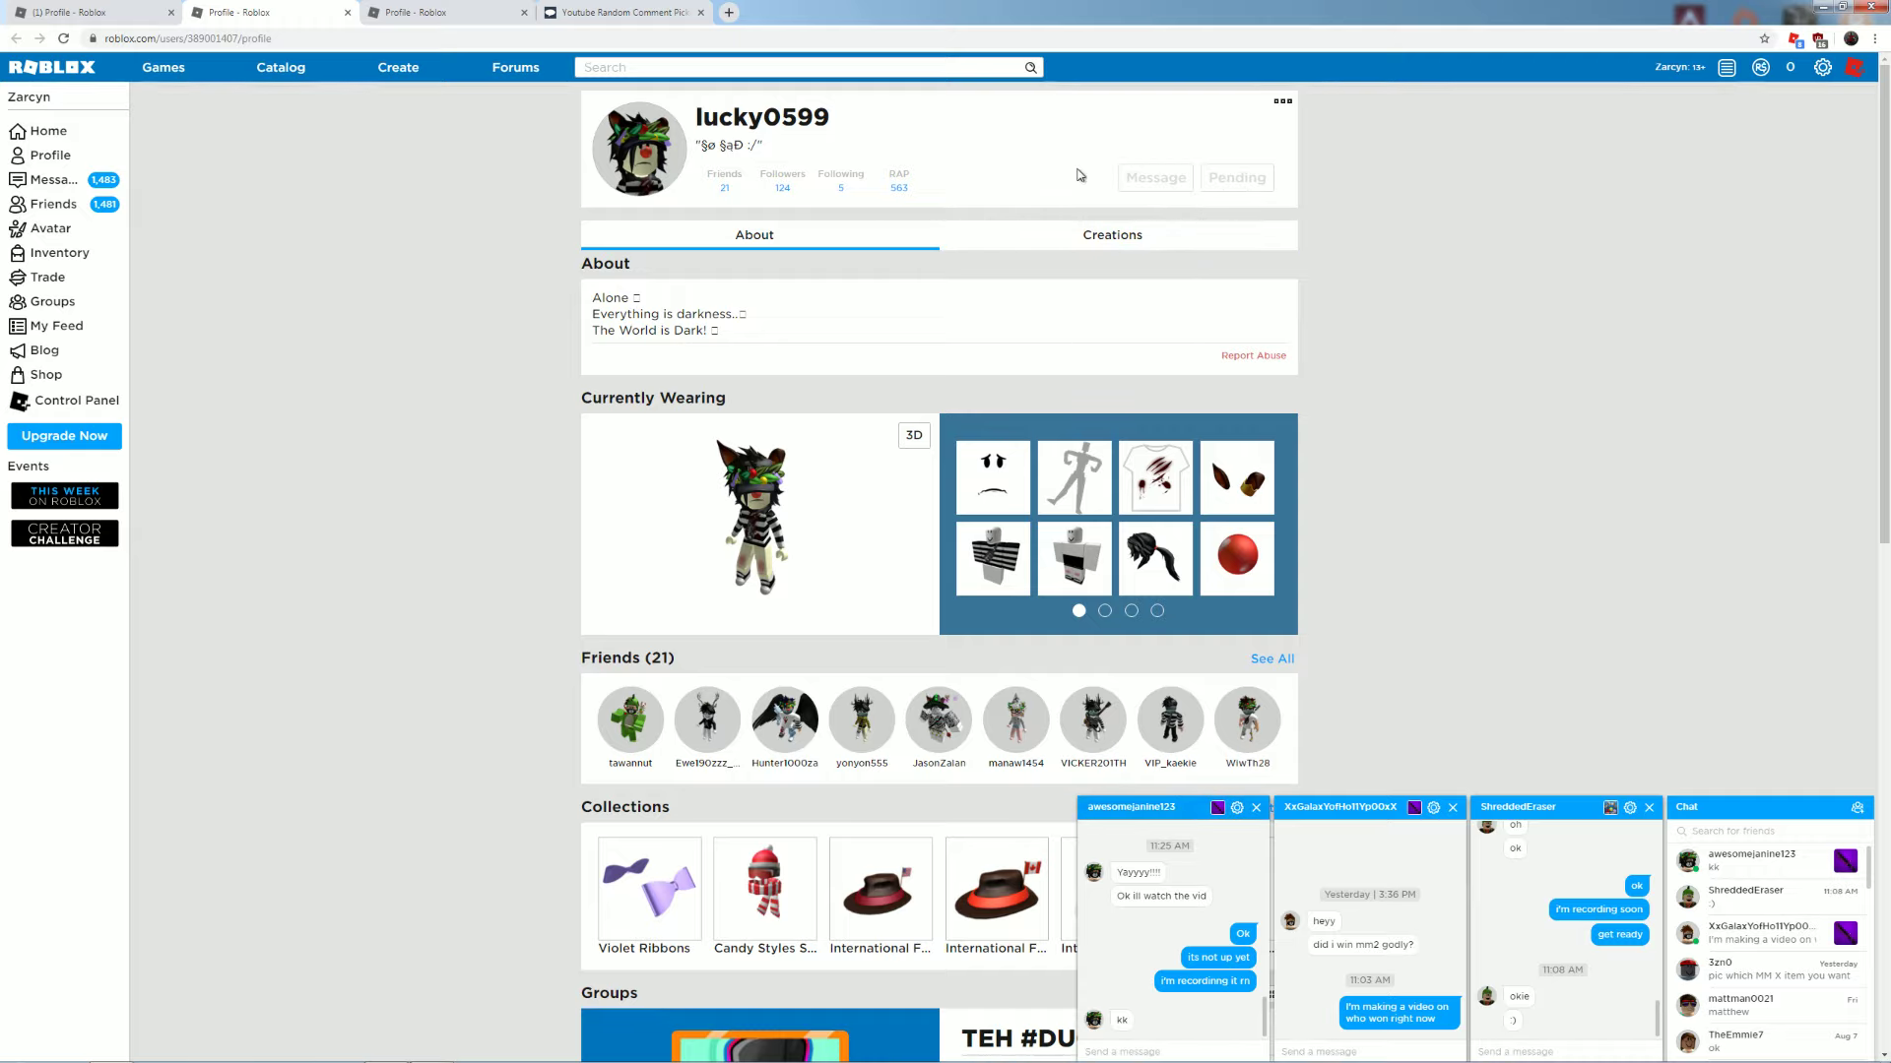
pyautogui.moveTo(1304, 332)
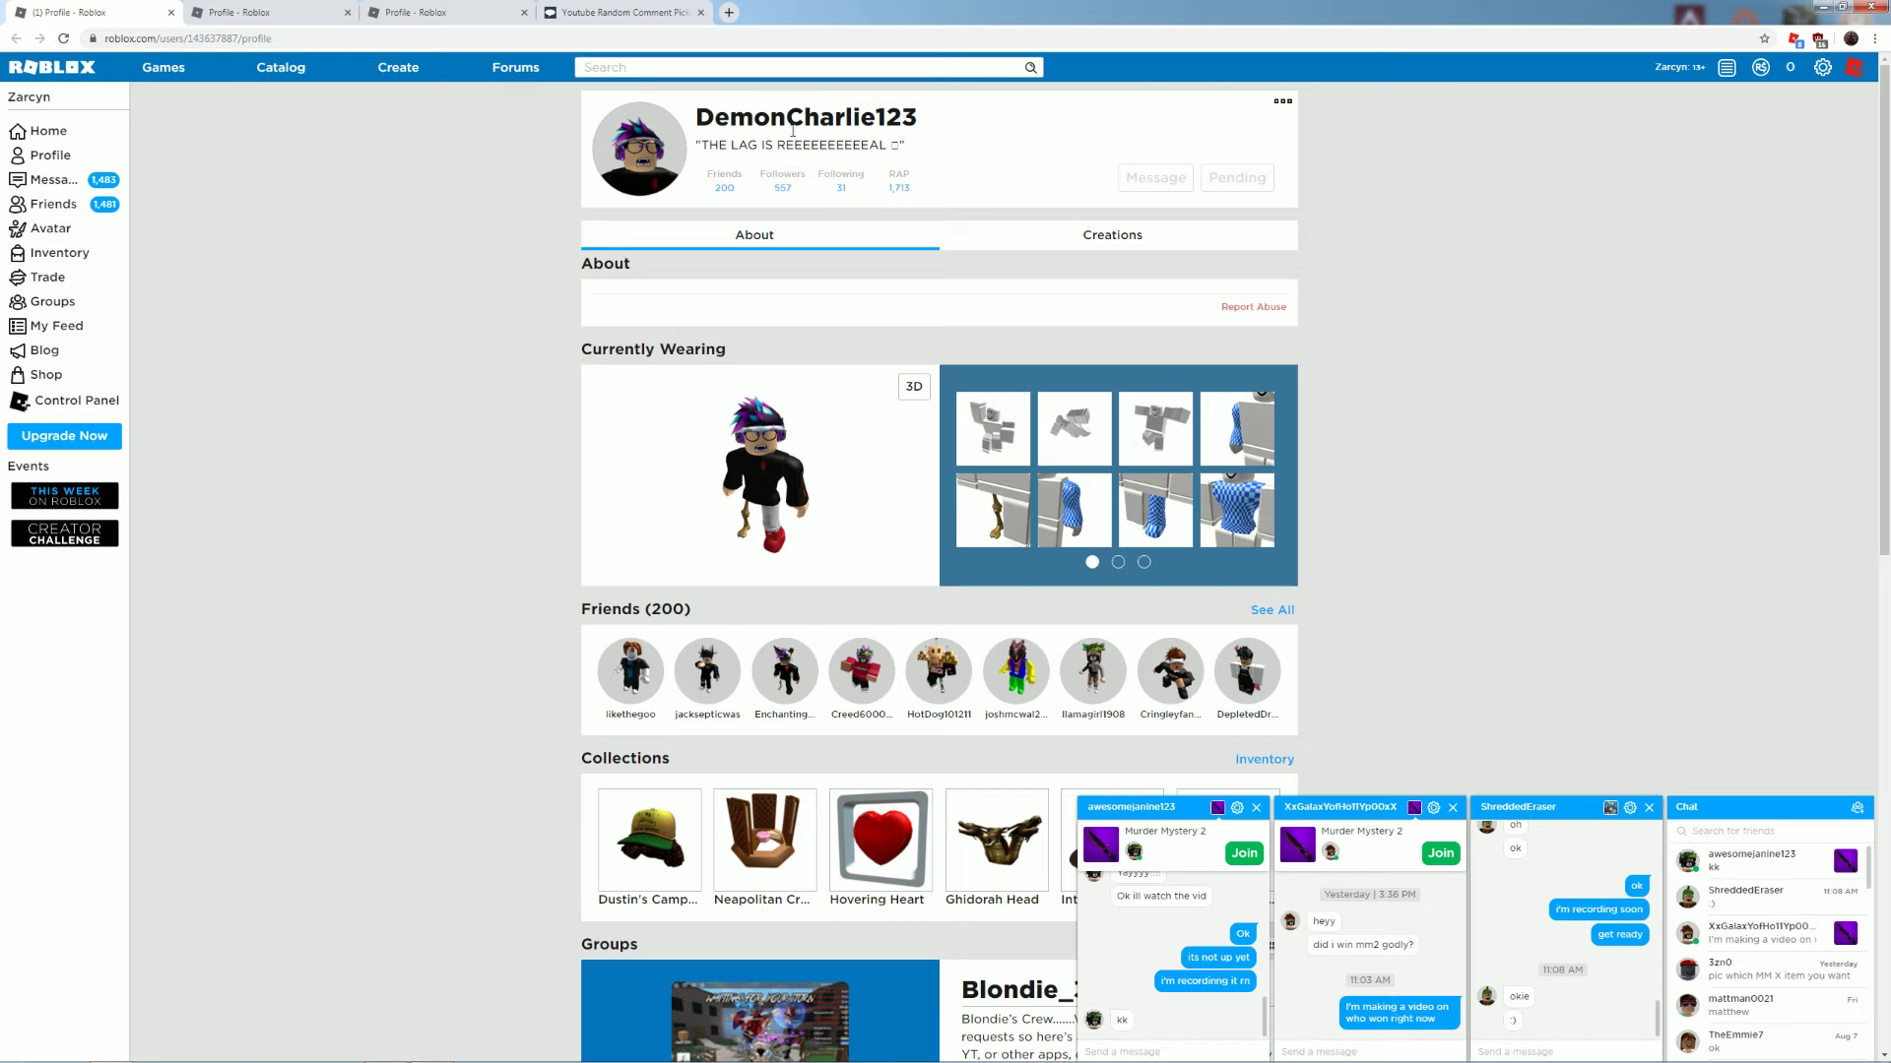
pyautogui.click(446, 12)
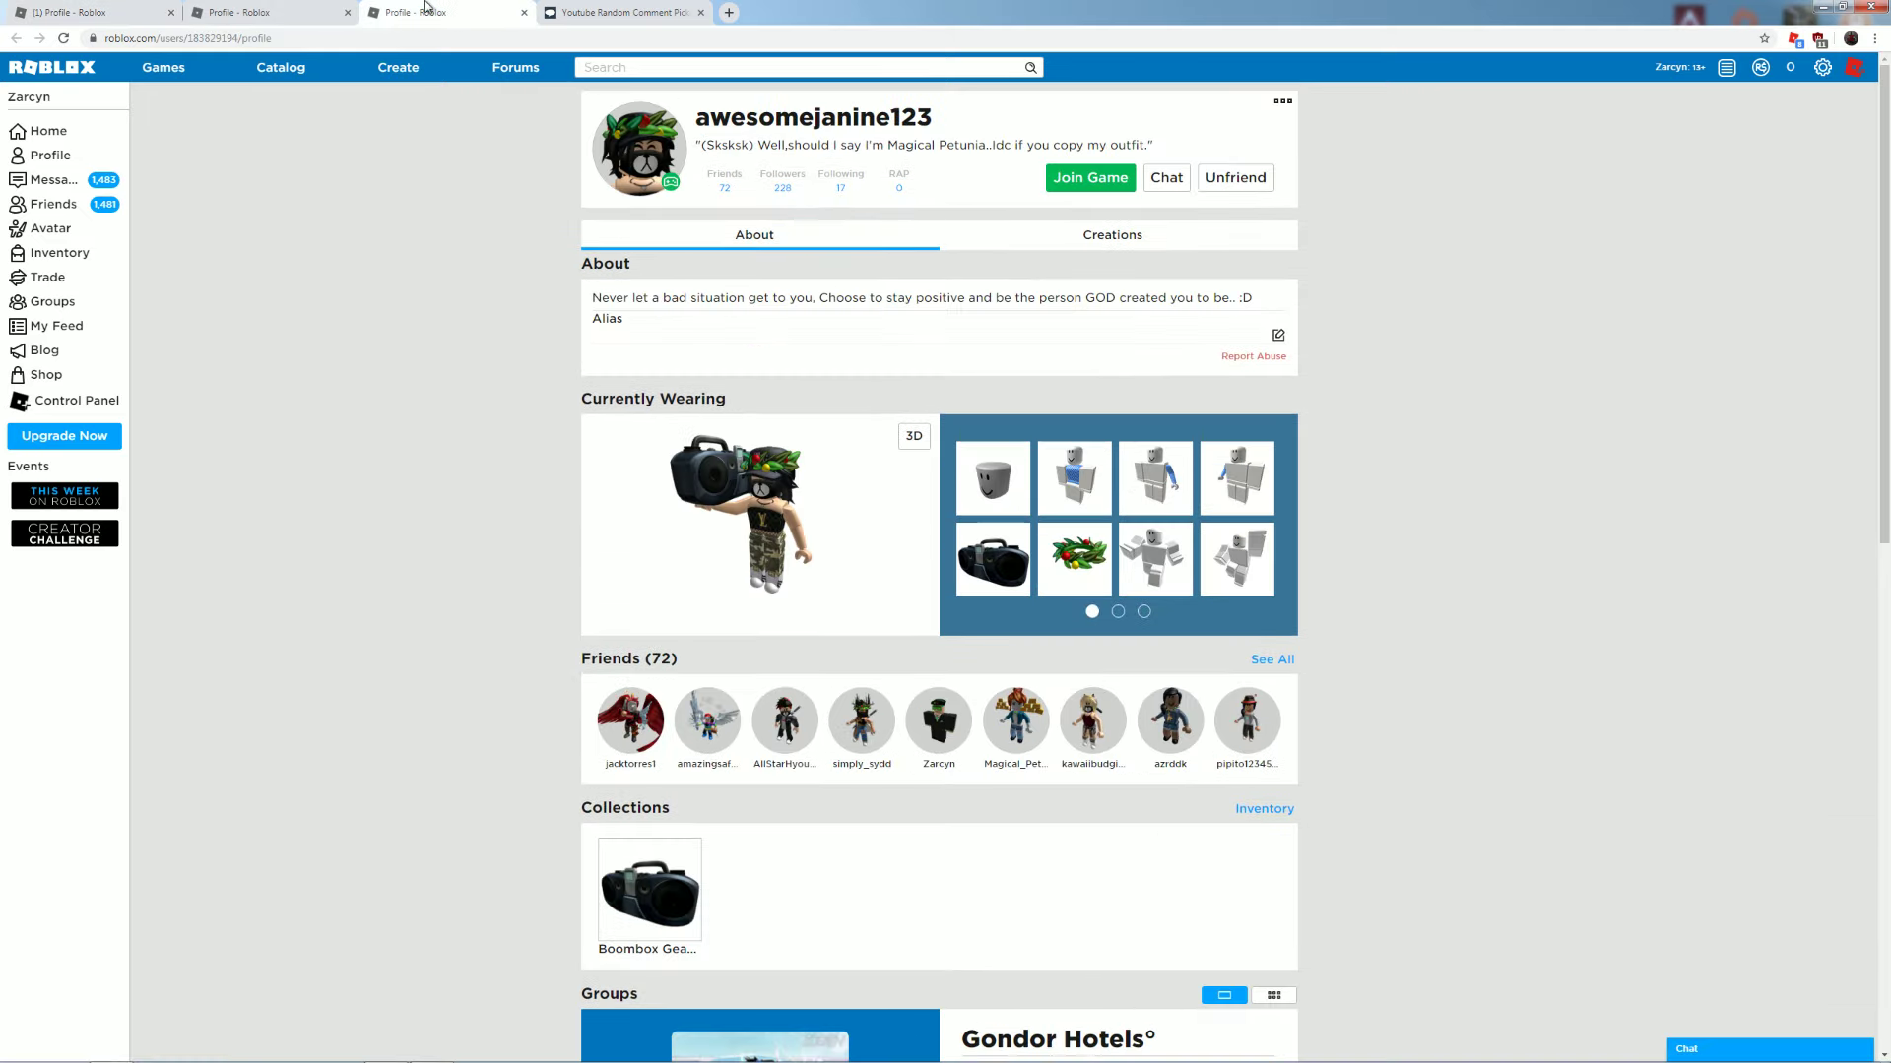
pyautogui.moveTo(863, 222)
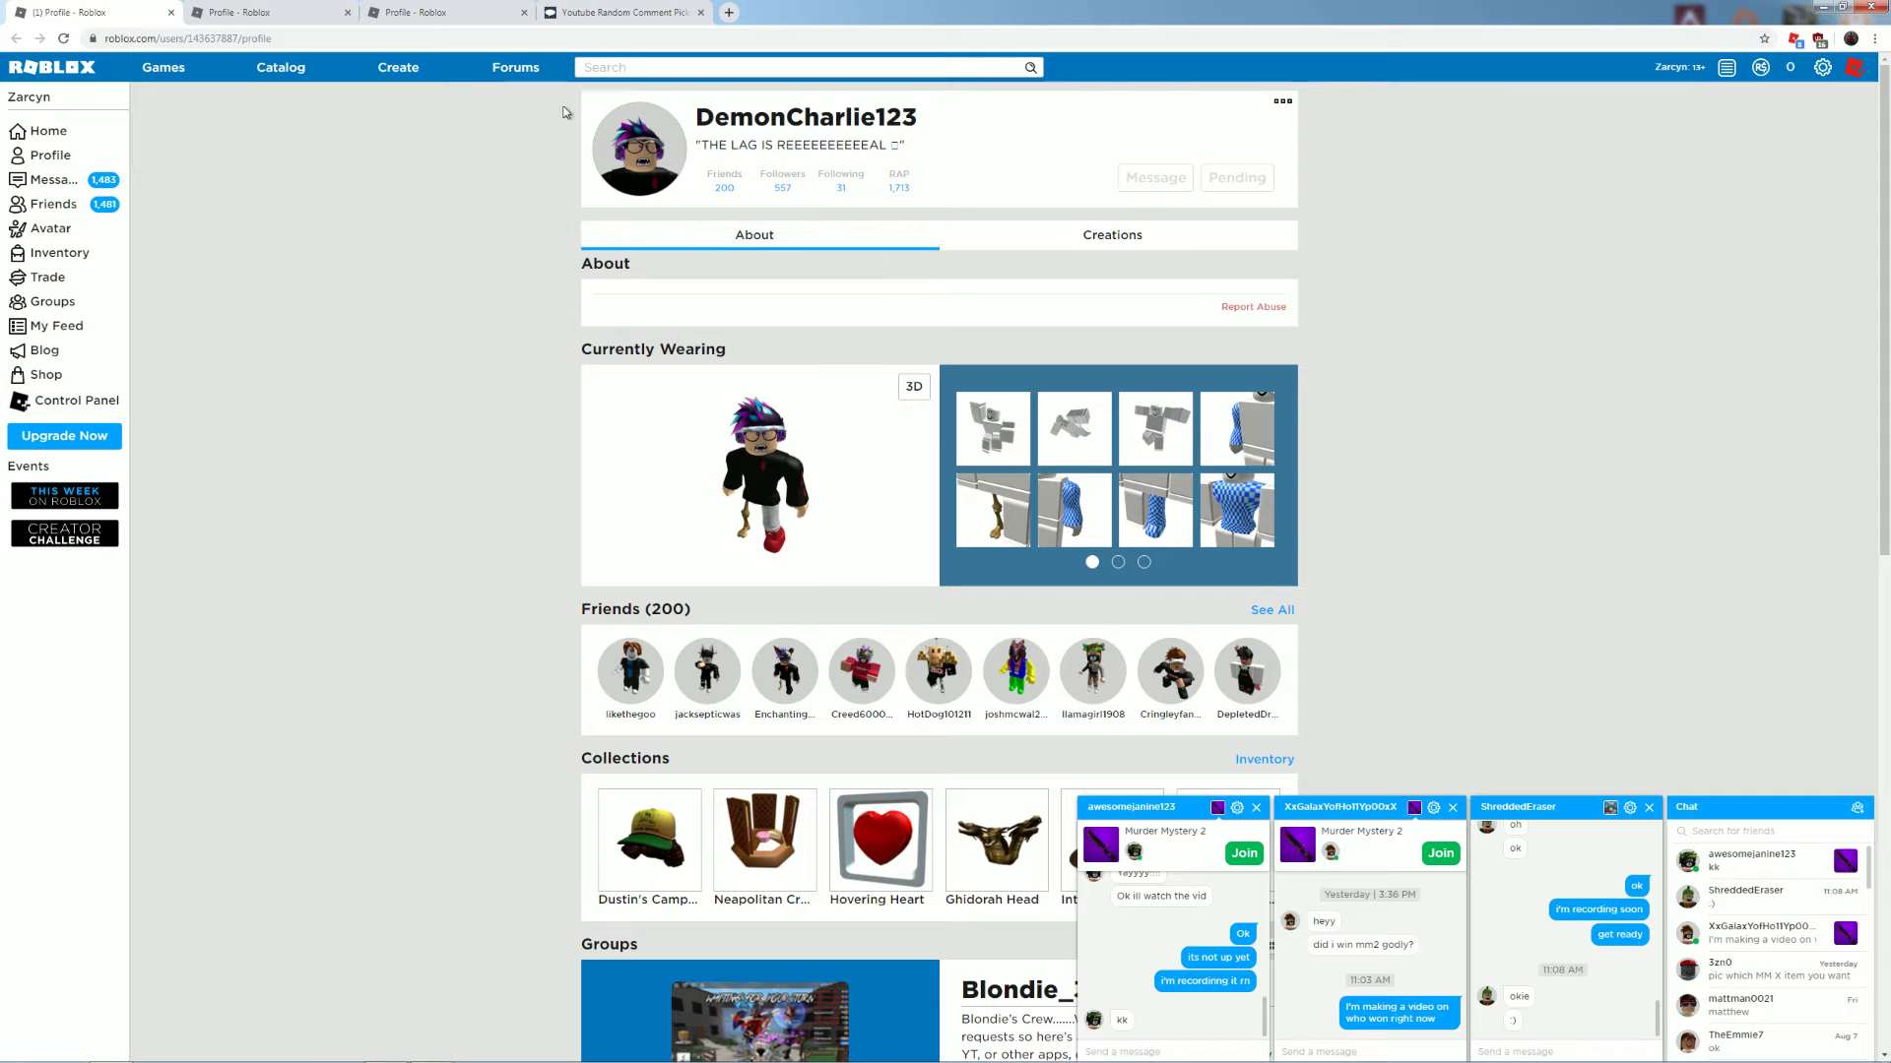
pyautogui.doubleClick(888, 117)
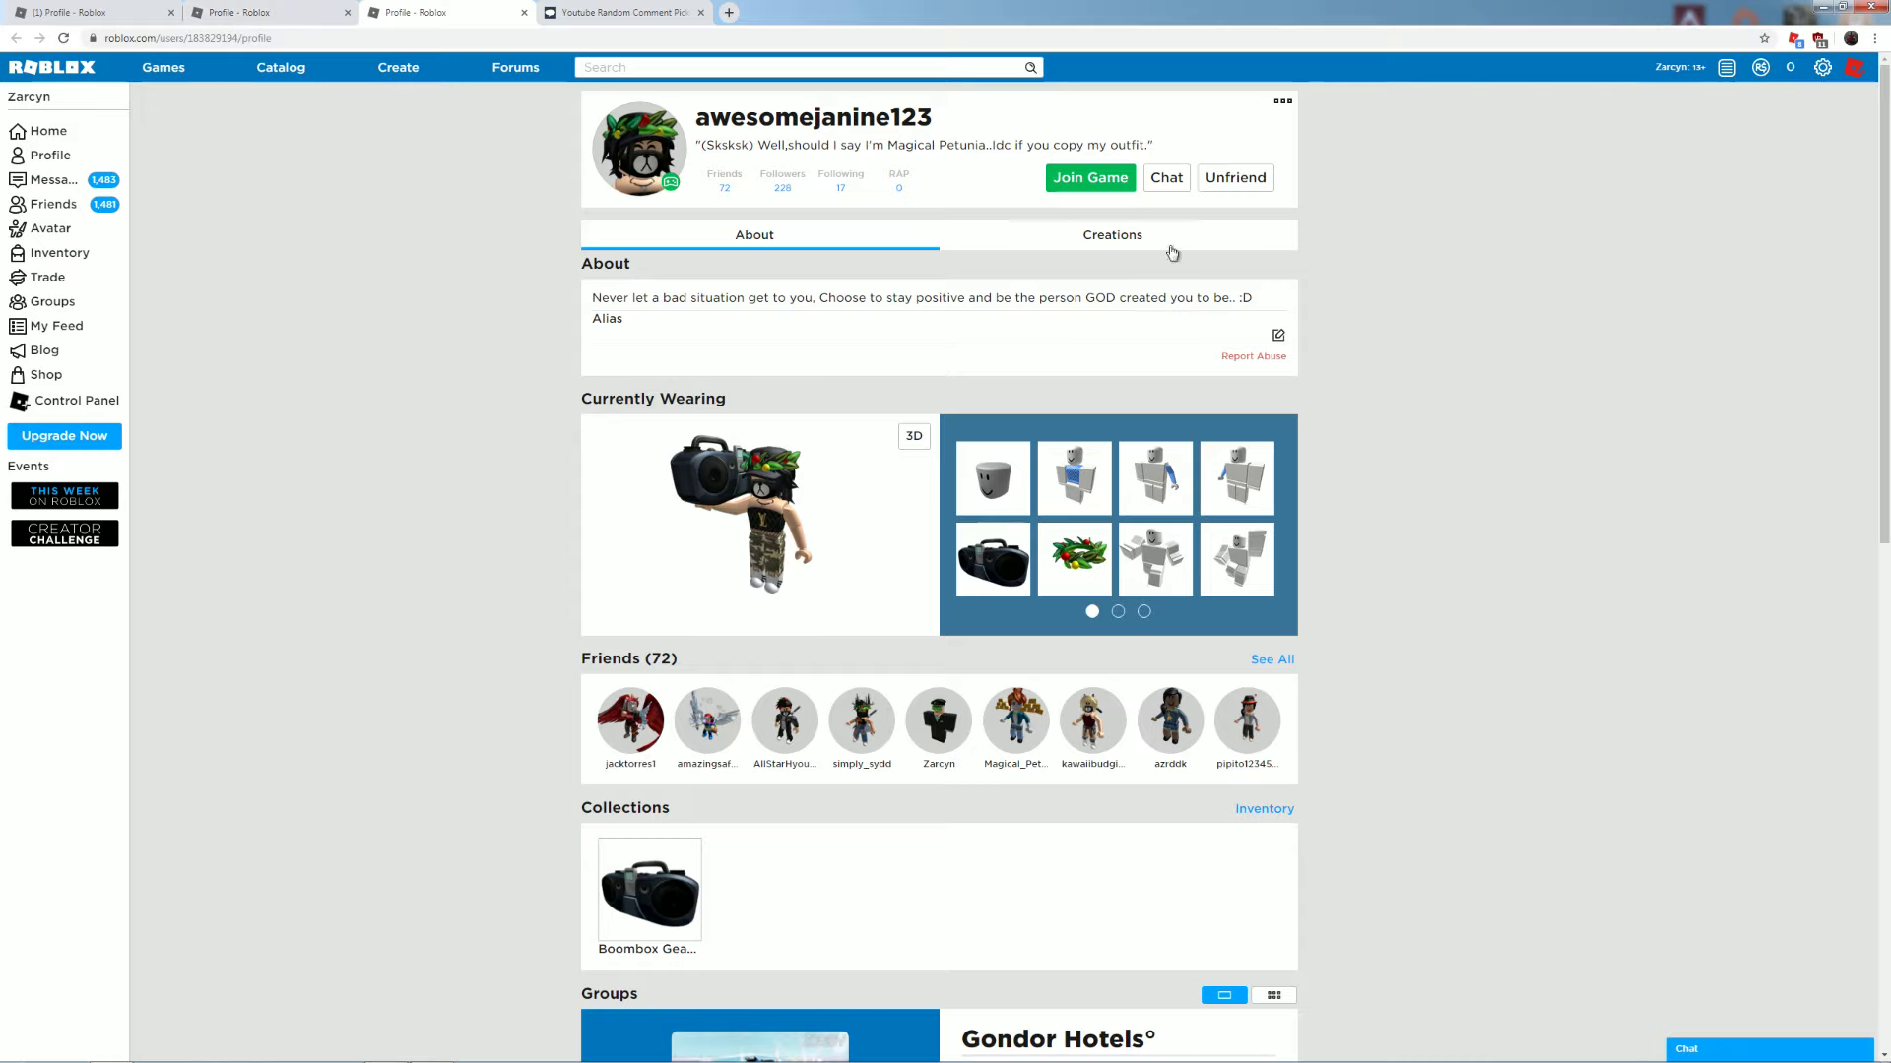
pyautogui.moveTo(768, 533)
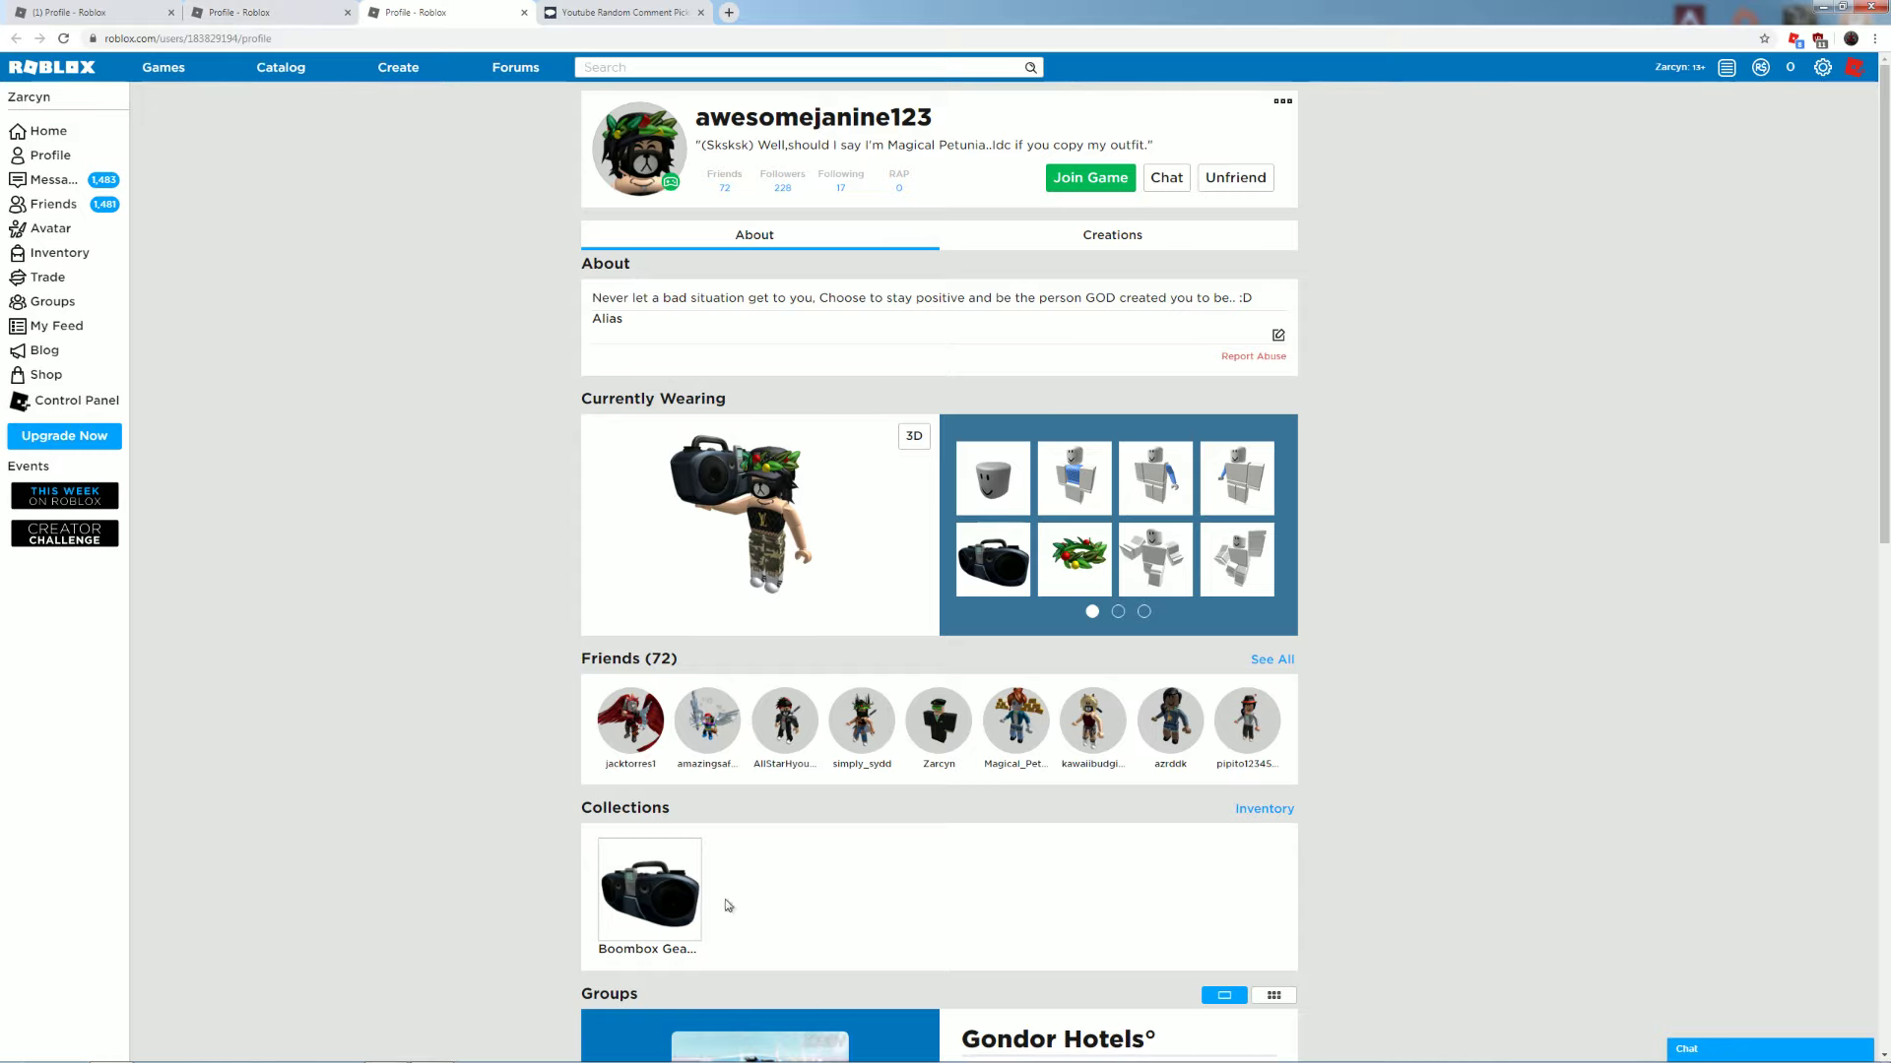
pyautogui.moveTo(393, 398)
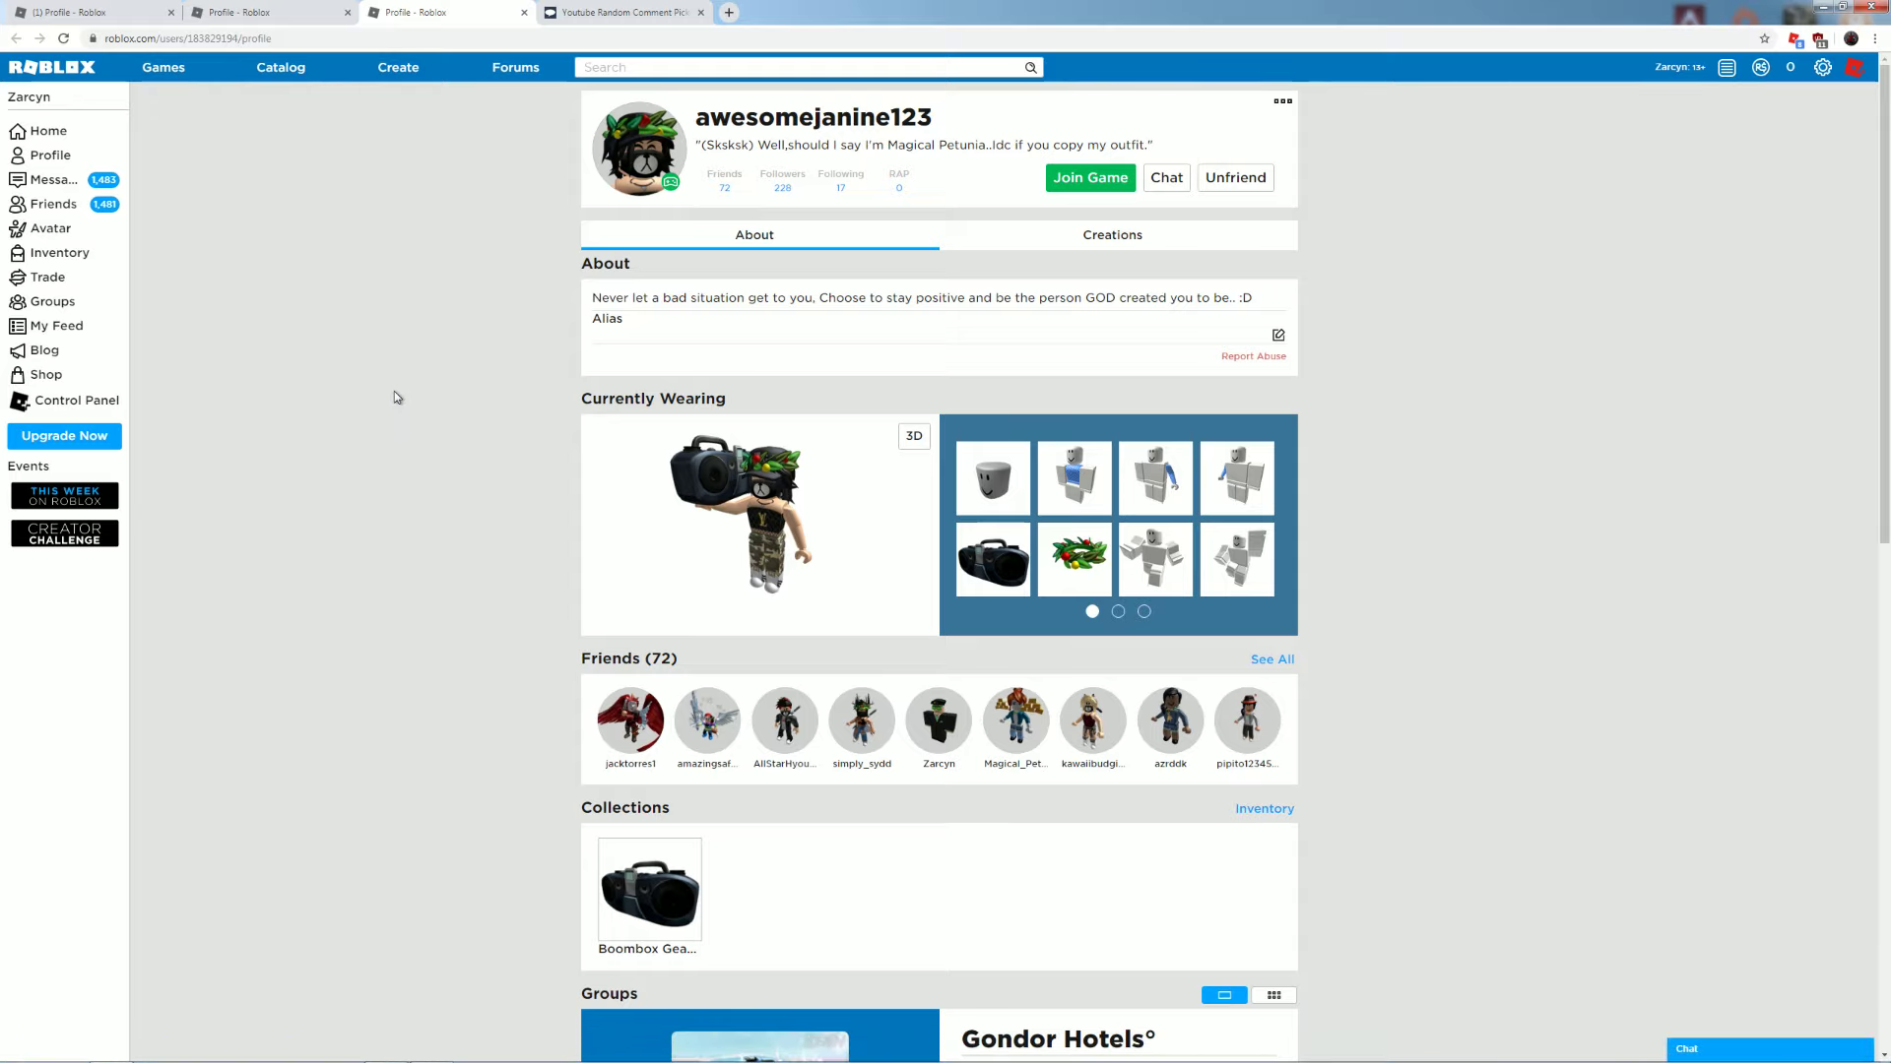
pyautogui.moveTo(295, 18)
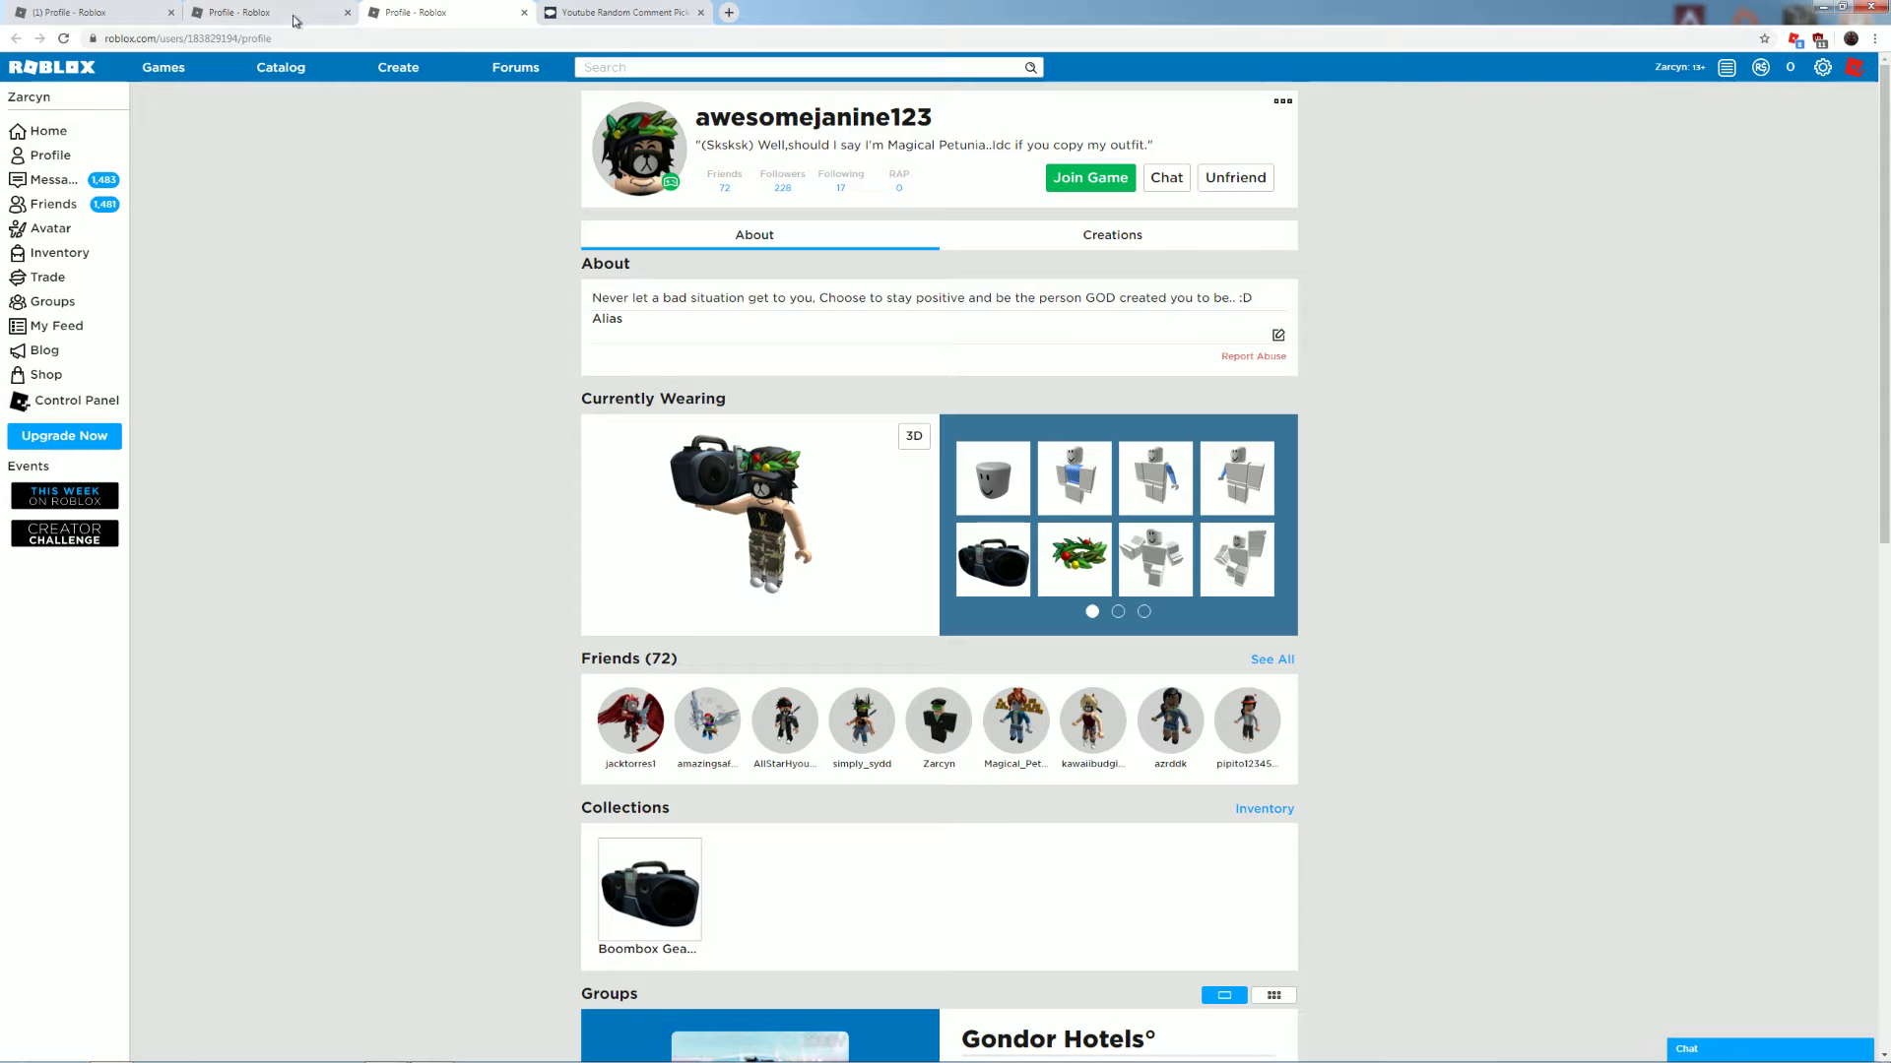